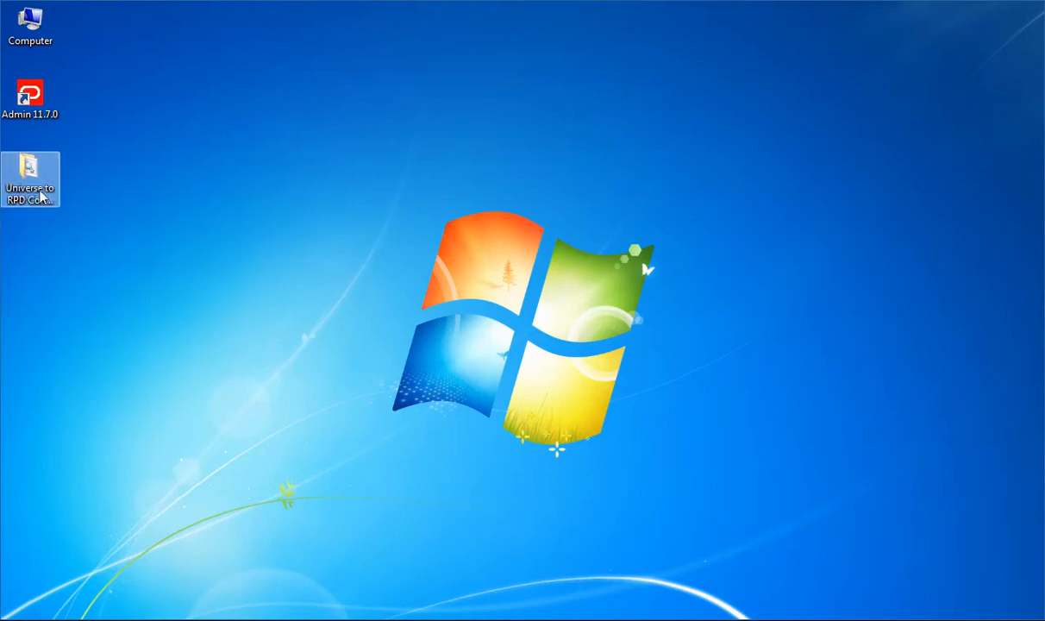
Step: Launch eFashion.unv from the Universe to RPD Conversion's Universe folder in Universe Designer
double_click(31, 178)
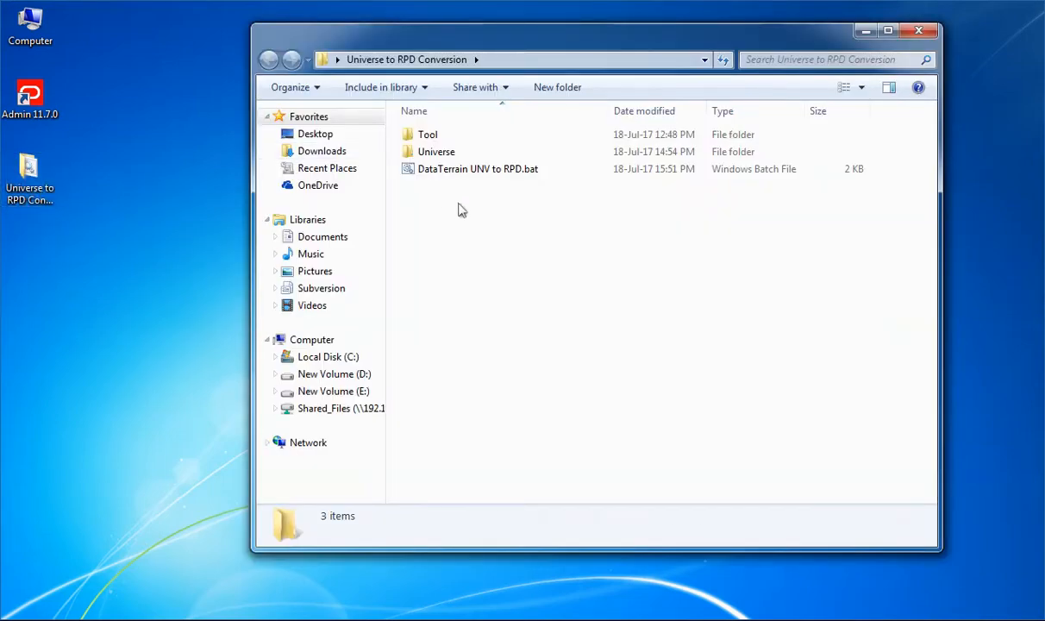
double_click(436, 151)
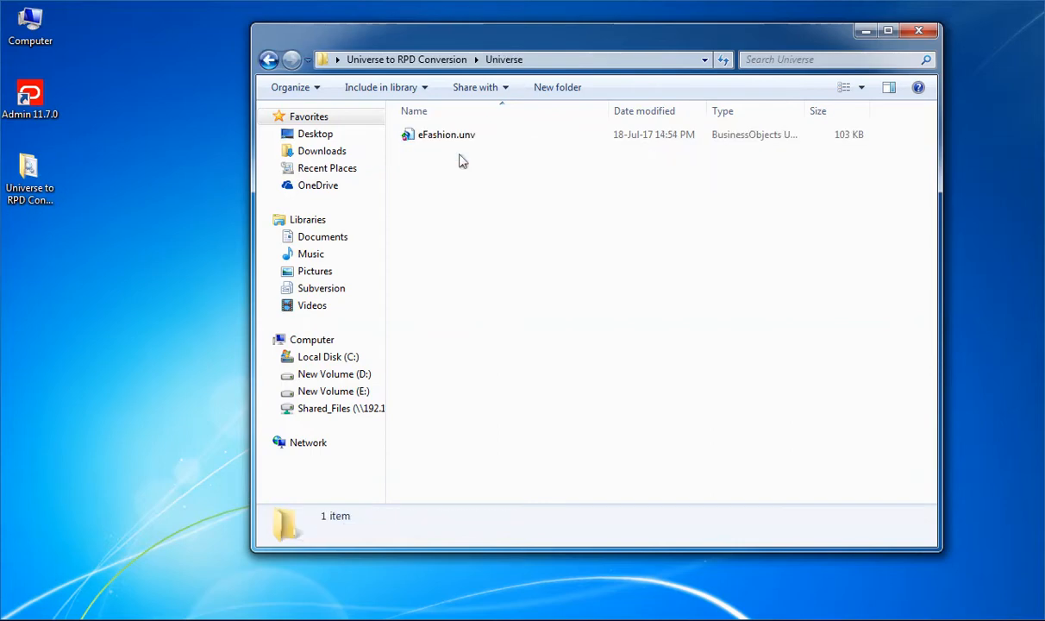
double_click(445, 135)
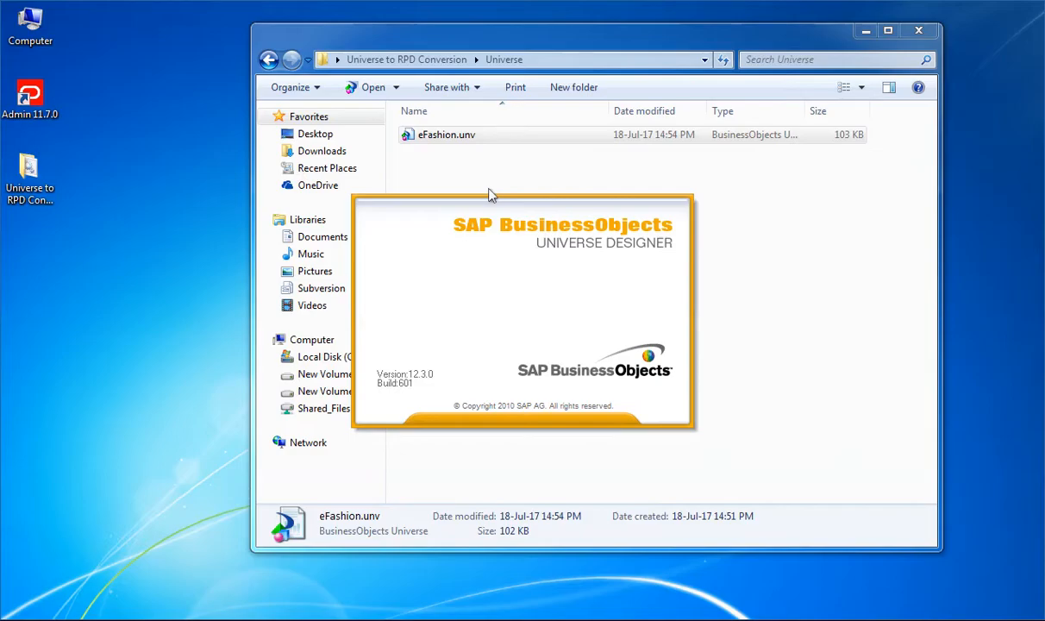
Step: Show the eFashion schema tables as names only via Change Table Display
double_click(445, 134)
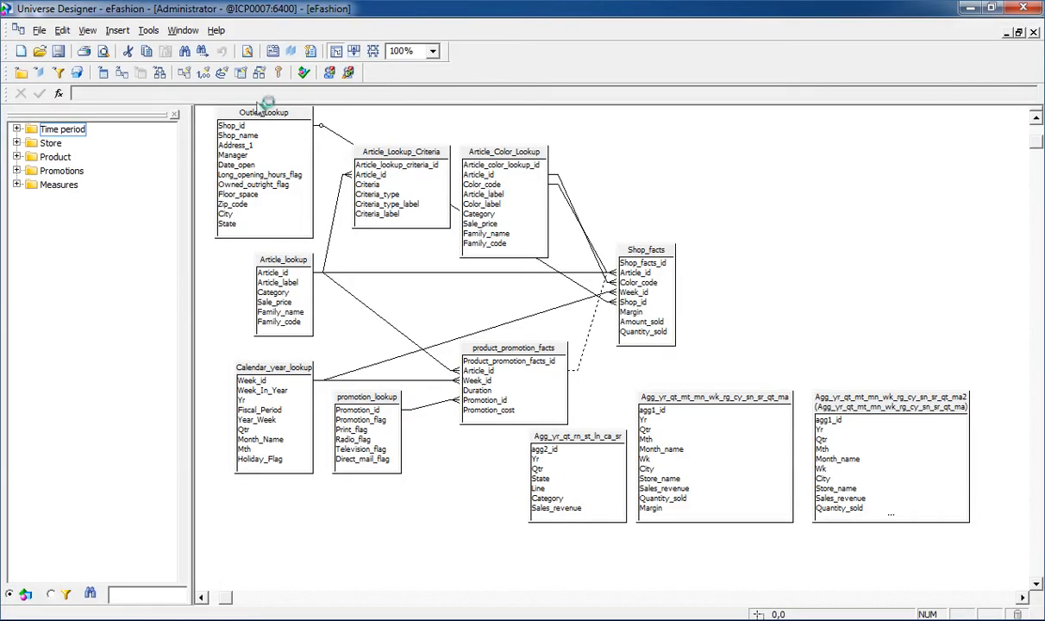
left_click(400, 155)
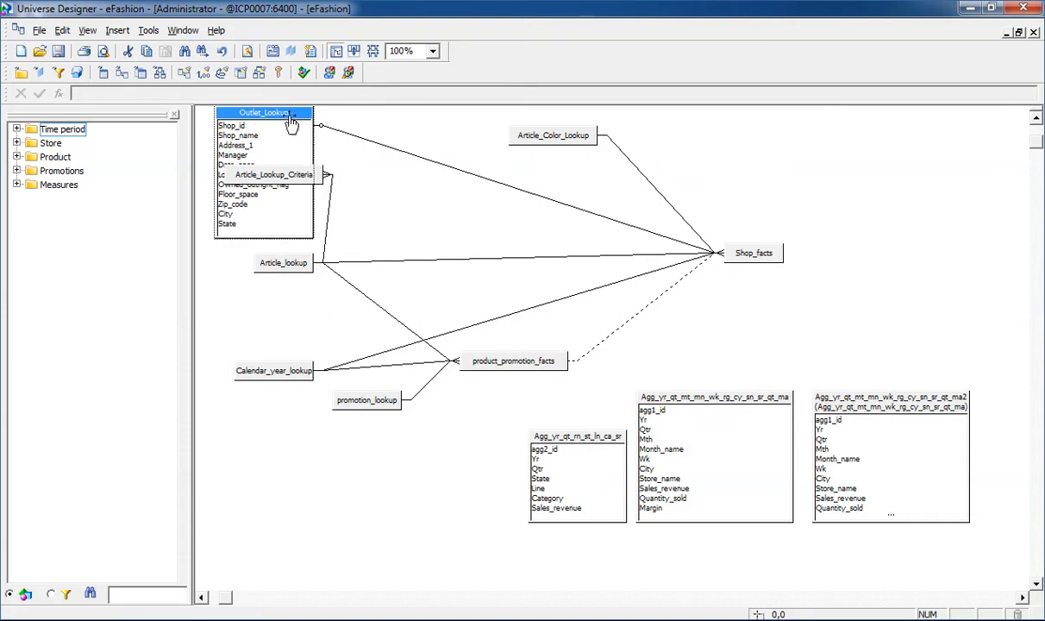
left_click(262, 114)
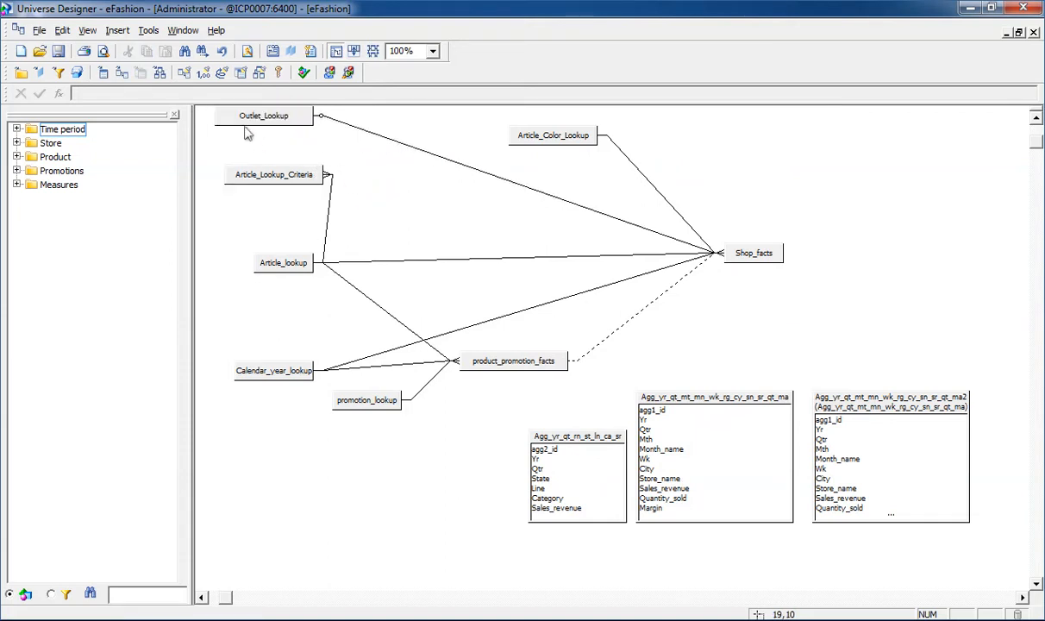
left_click(262, 114)
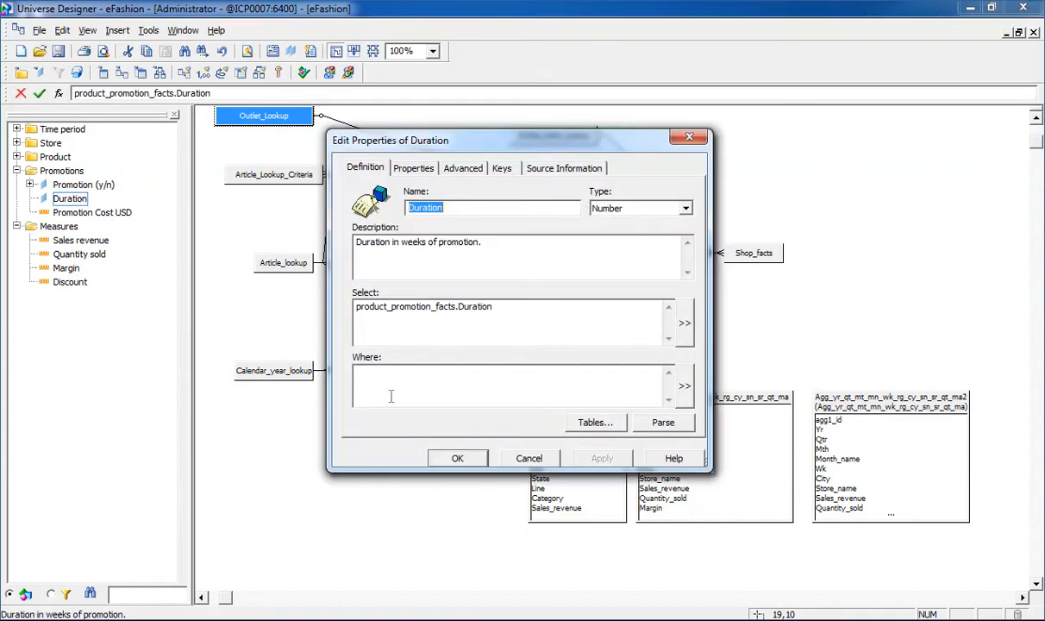
mouse_move(425, 176)
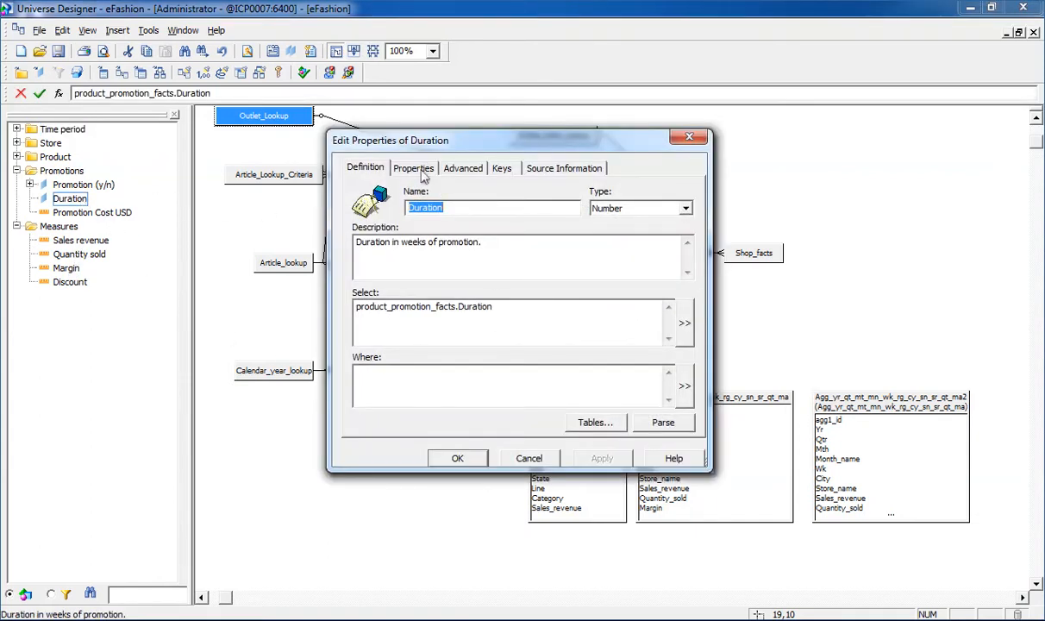
left_click(414, 167)
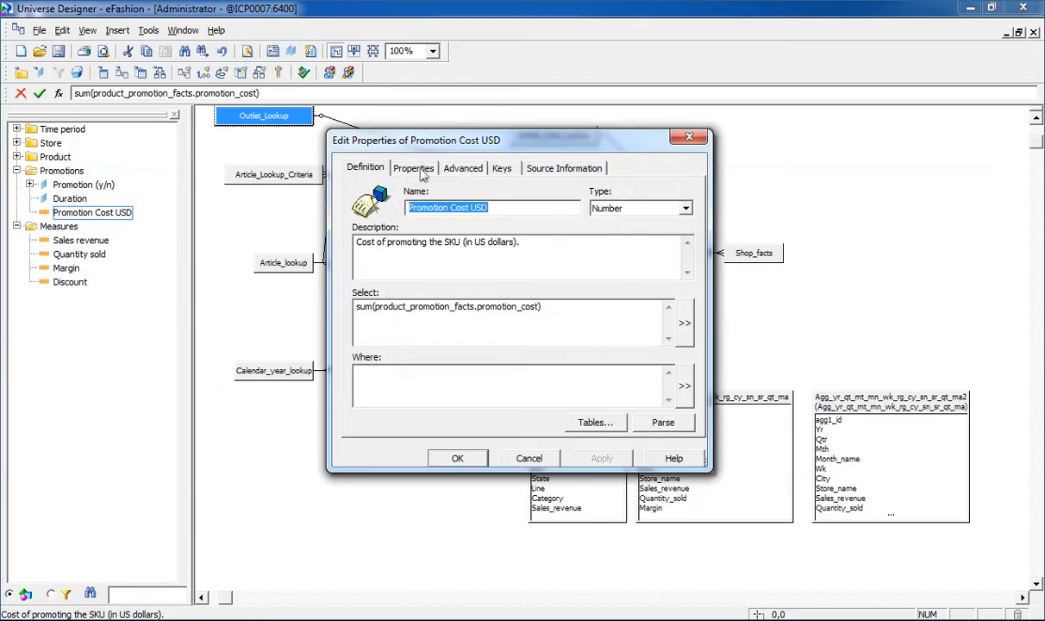
left_click(414, 167)
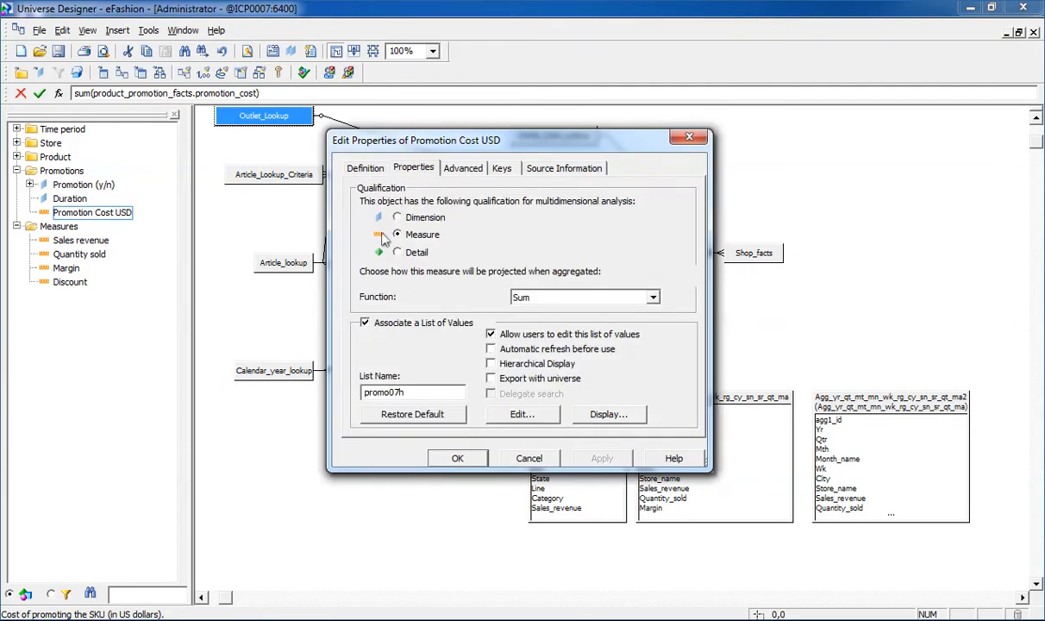
left_click(652, 297)
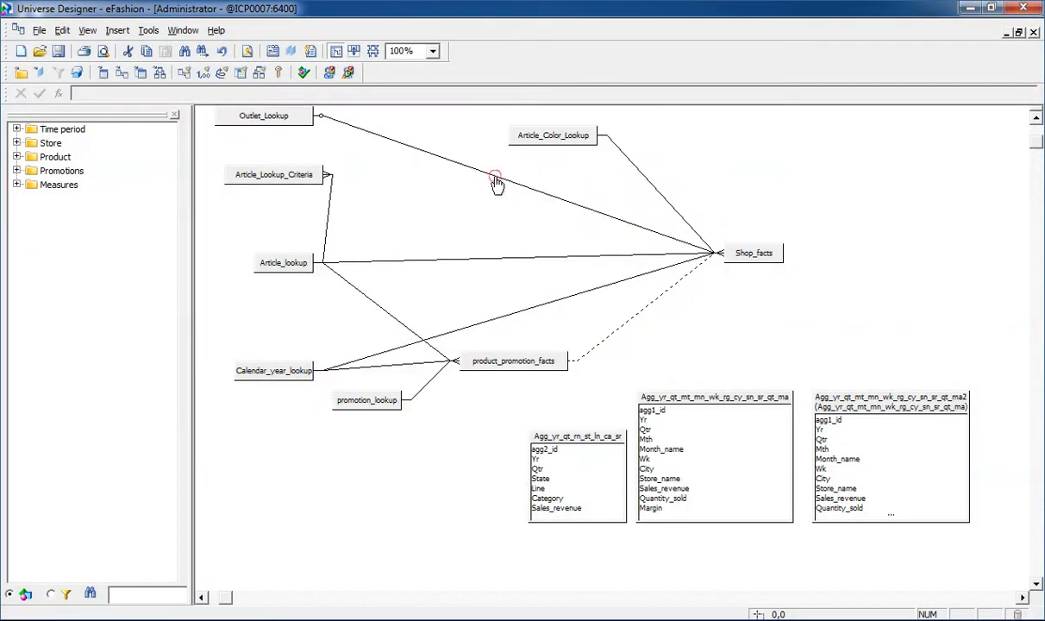
double_click(496, 182)
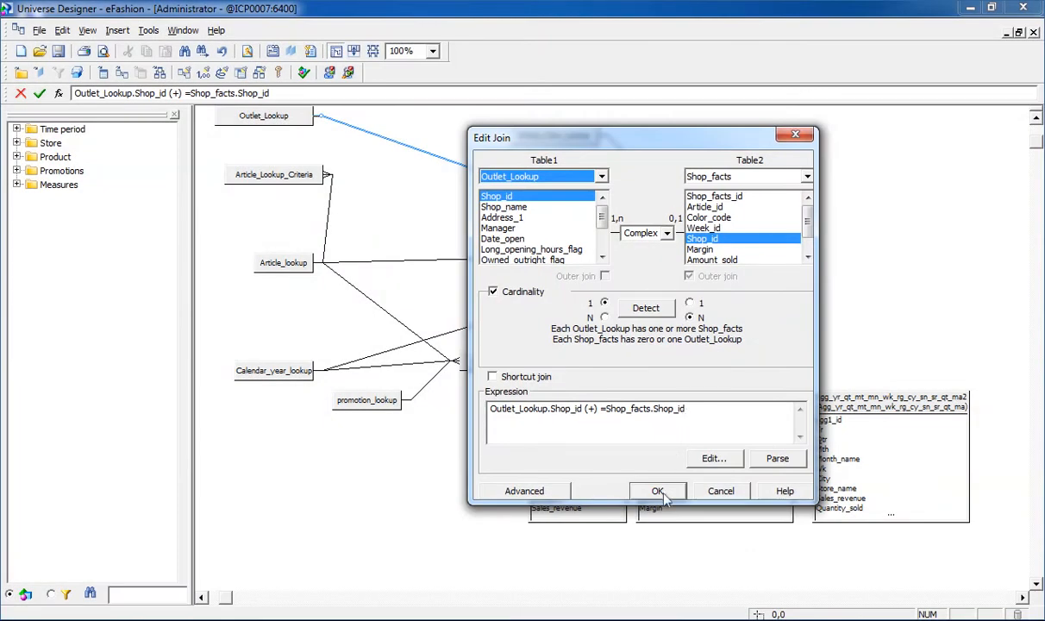
left_click(656, 489)
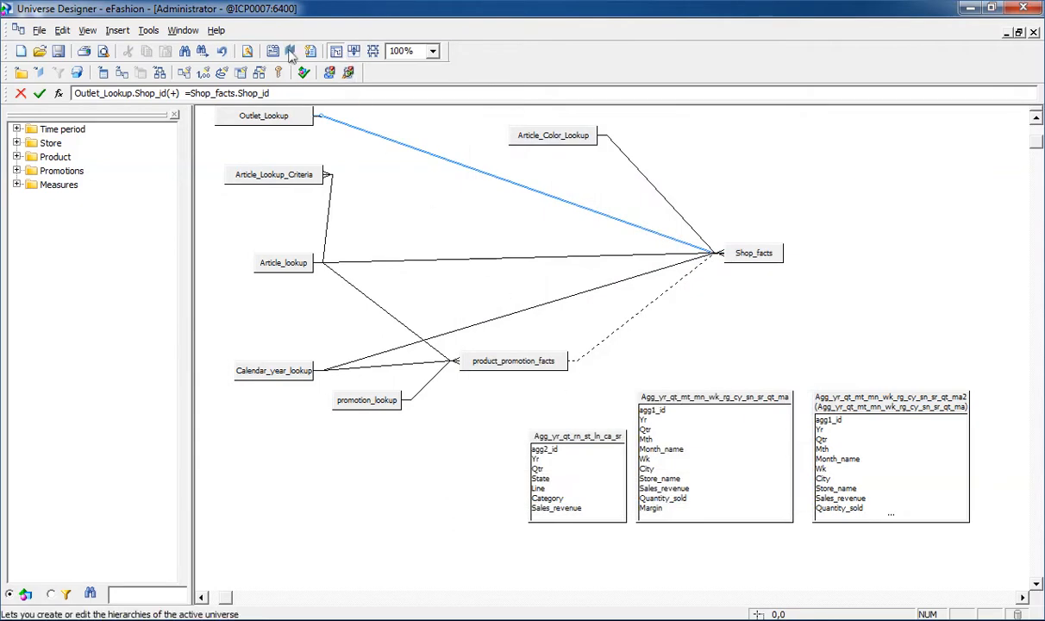
left_click(289, 50)
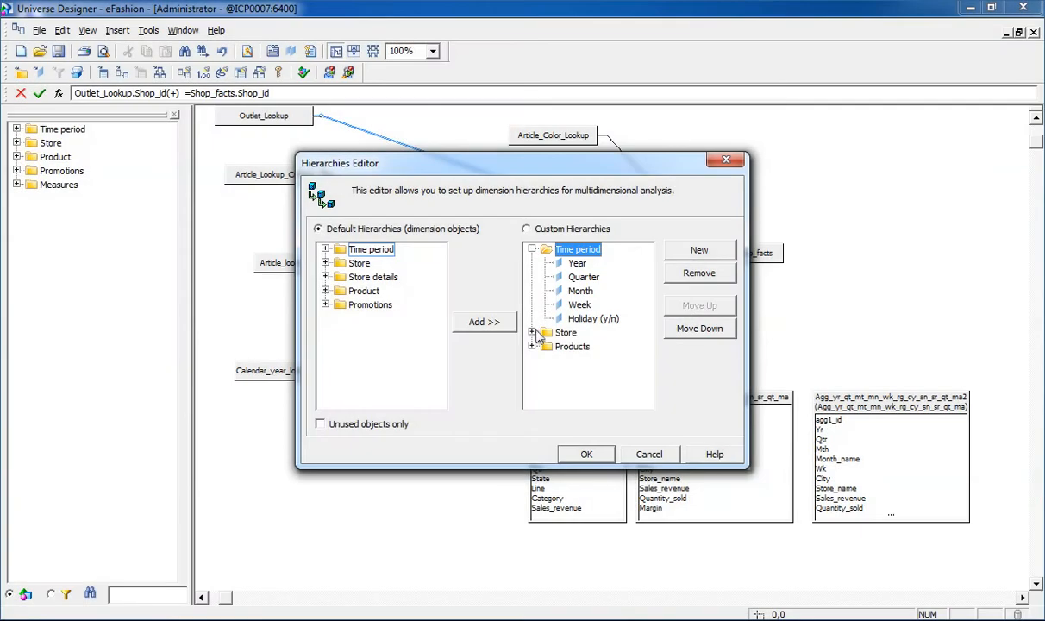
Step: Review the Time period custom hierarchy with Year, Quarter, Month and Week levels
left_click(531, 331)
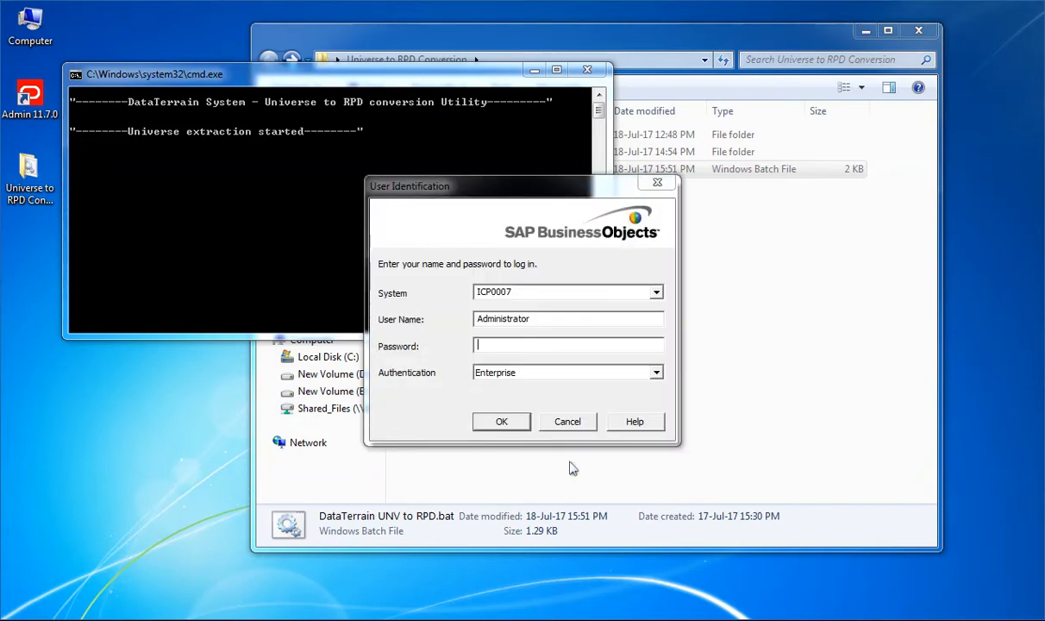
mouse_move(560, 420)
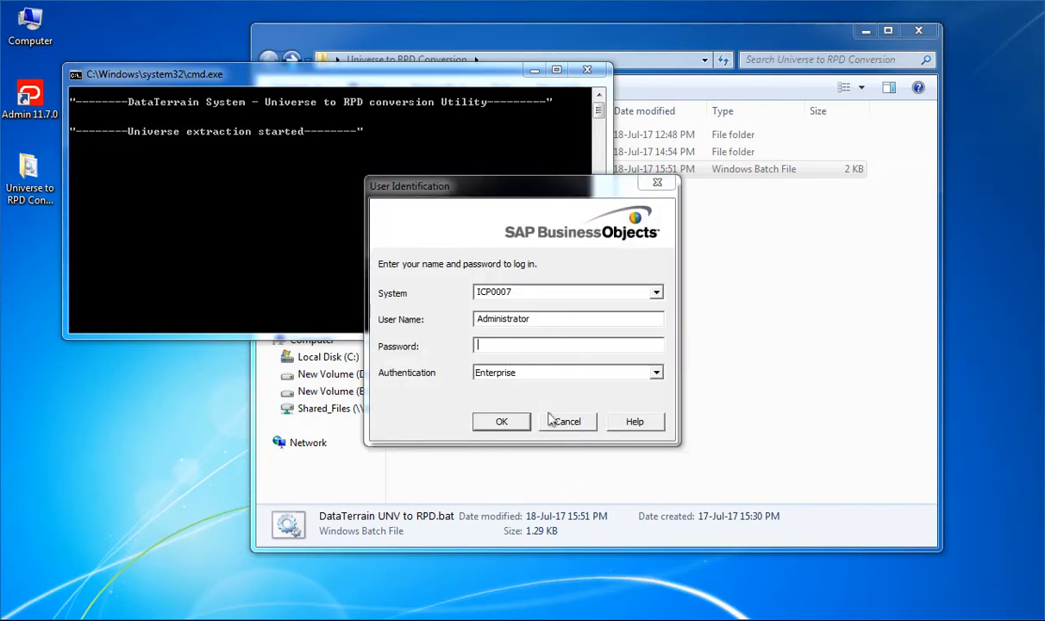
mouse_move(540, 421)
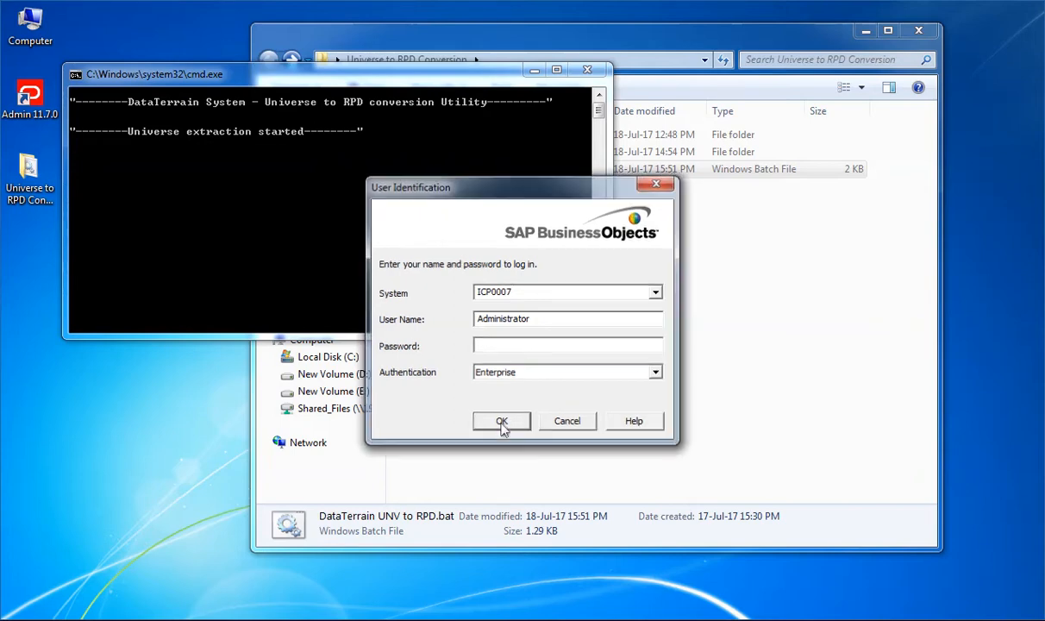
Step: Submit the SAP BusinessObjects login so universe extraction continues
left_click(500, 421)
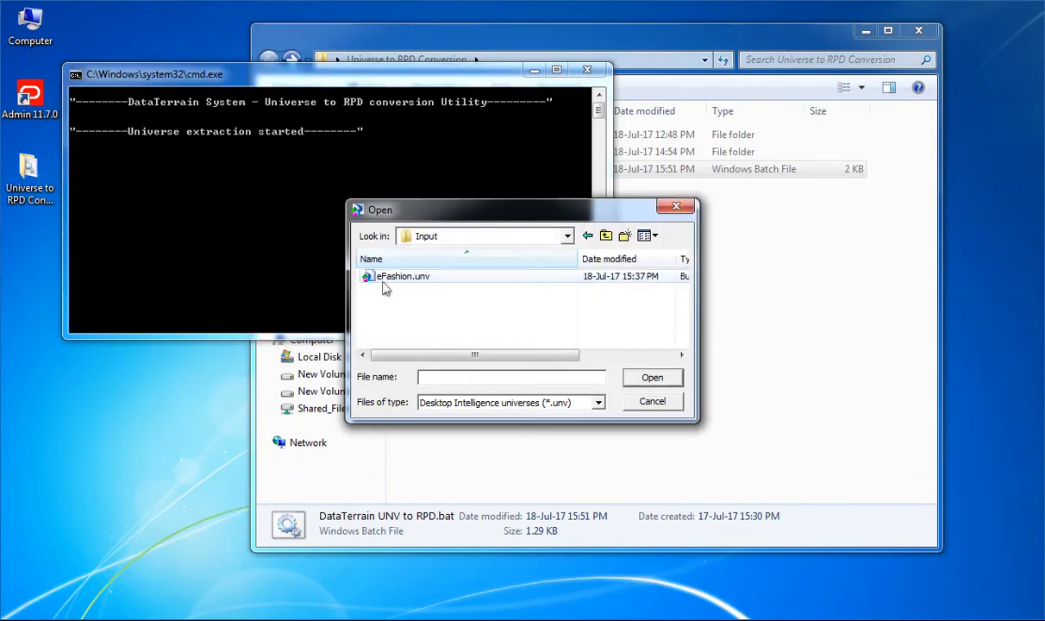
Step: Choose eFashion.unv from the Input folder for RPD conversion
double_click(403, 275)
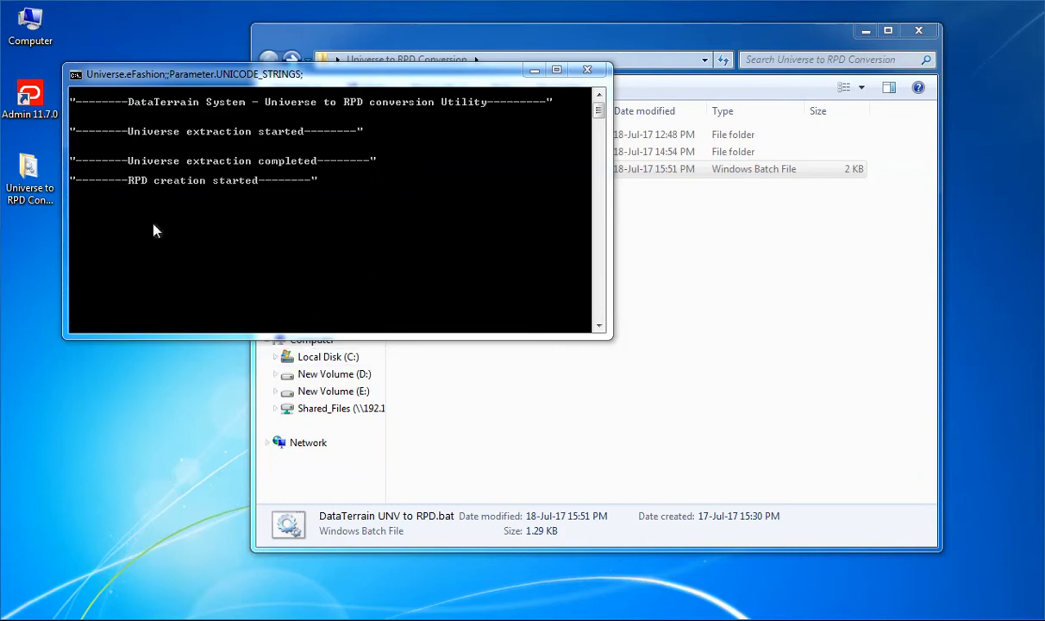
mouse_move(14, 438)
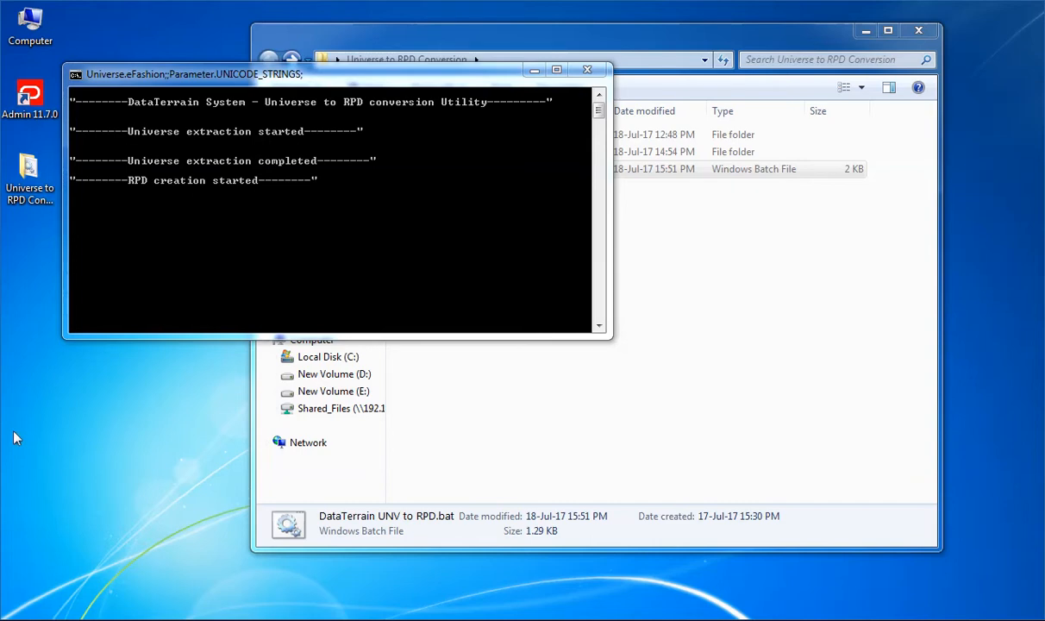
mouse_move(618, 286)
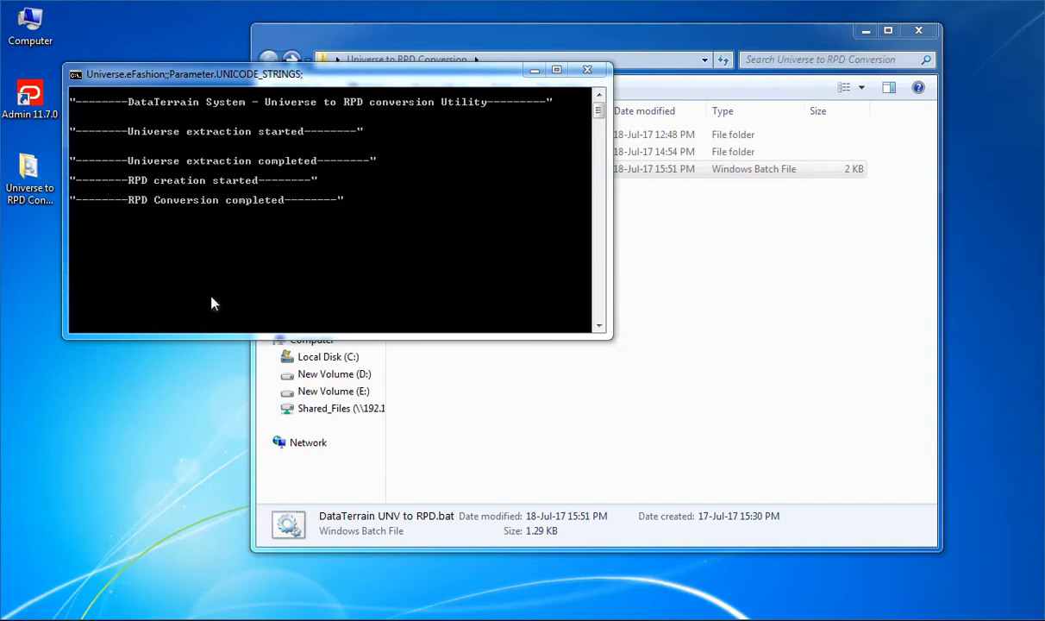
mouse_move(58, 552)
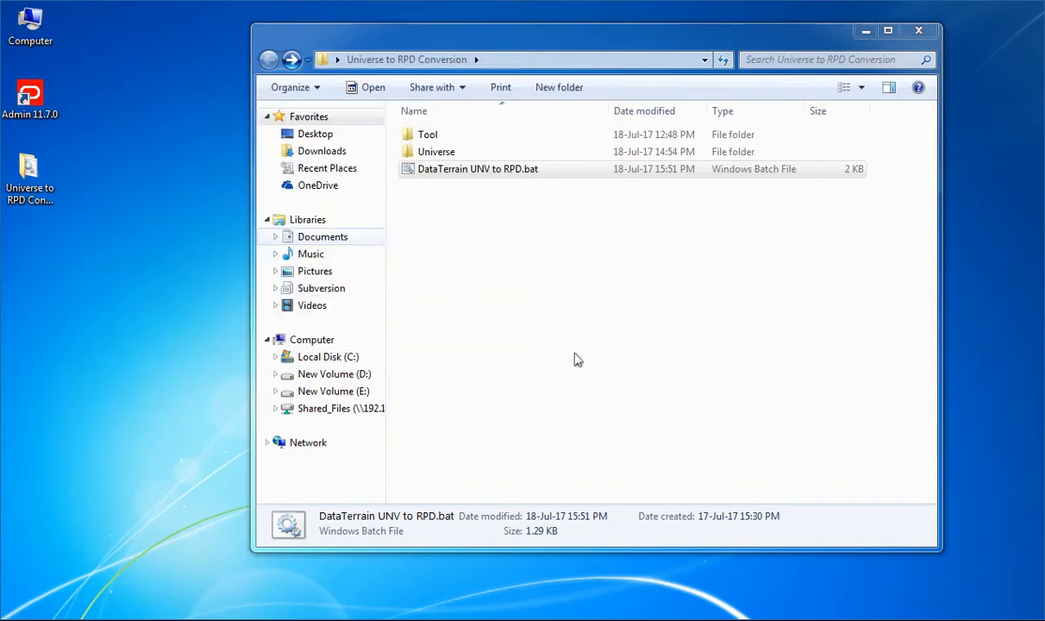
Step: Open eFashion_v1.rpd from the Output folder offline with its repository password
double_click(476, 169)
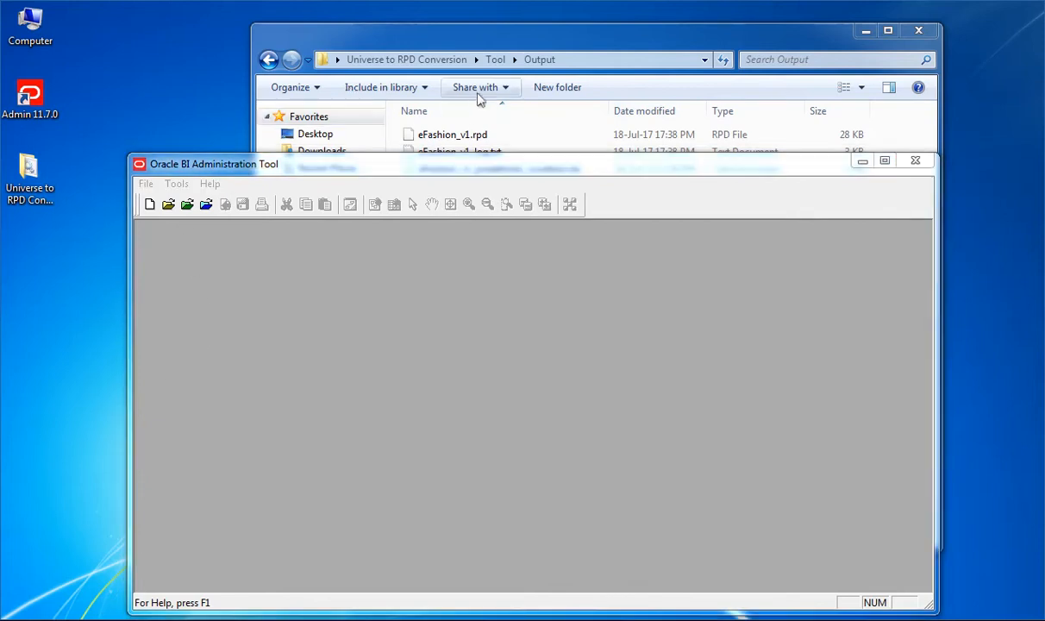
double_click(452, 134)
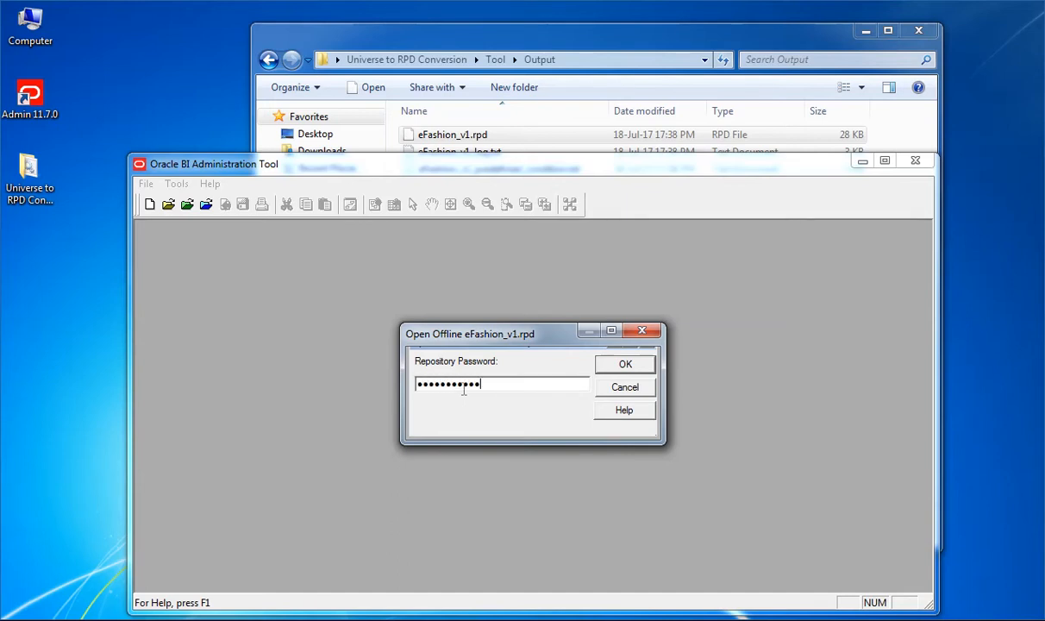
left_click(625, 362)
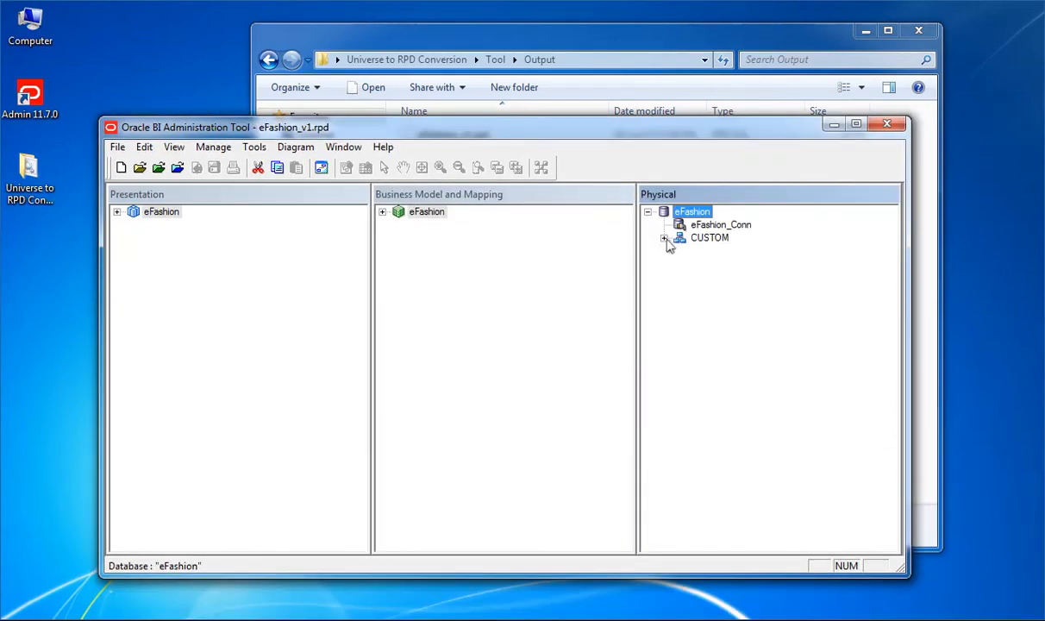
Step: Expand the CUSTOM physical schema and bring up its Physical Diagram actions
left_click(664, 224)
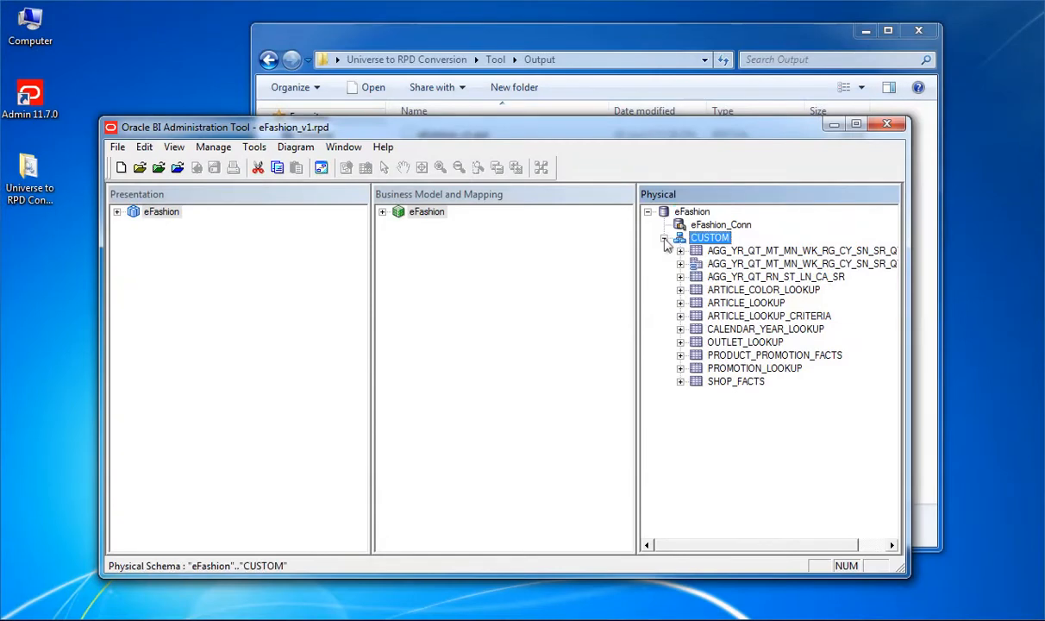
right_click(710, 238)
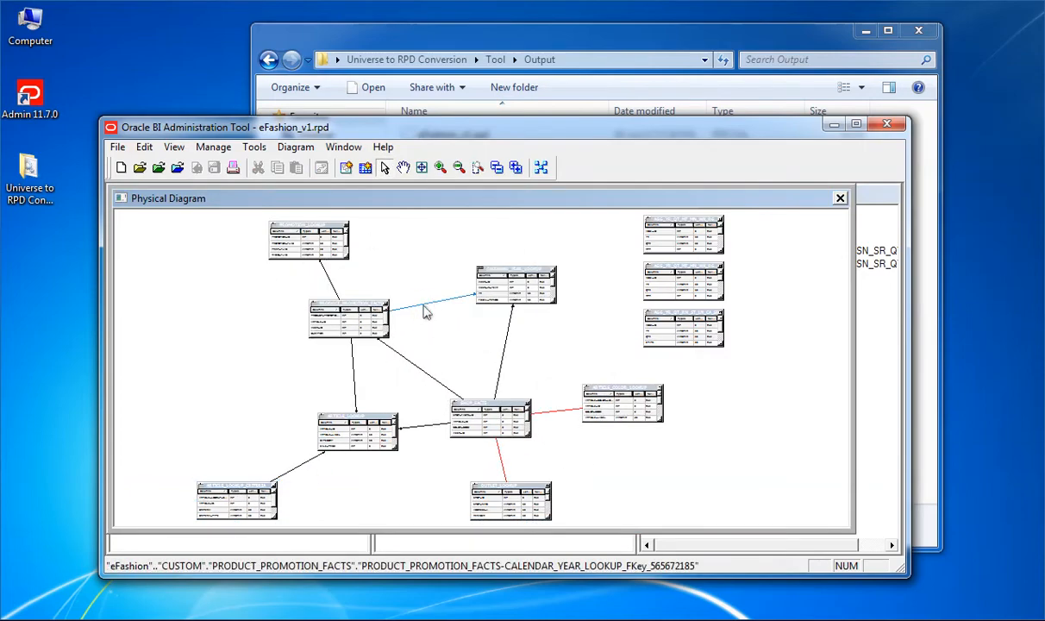
Step: Review the PRODUCT_PROMOTION_FACTS to CALENDAR_YEAR_LOOKUP foreign key on WEEK_ID
double_click(434, 300)
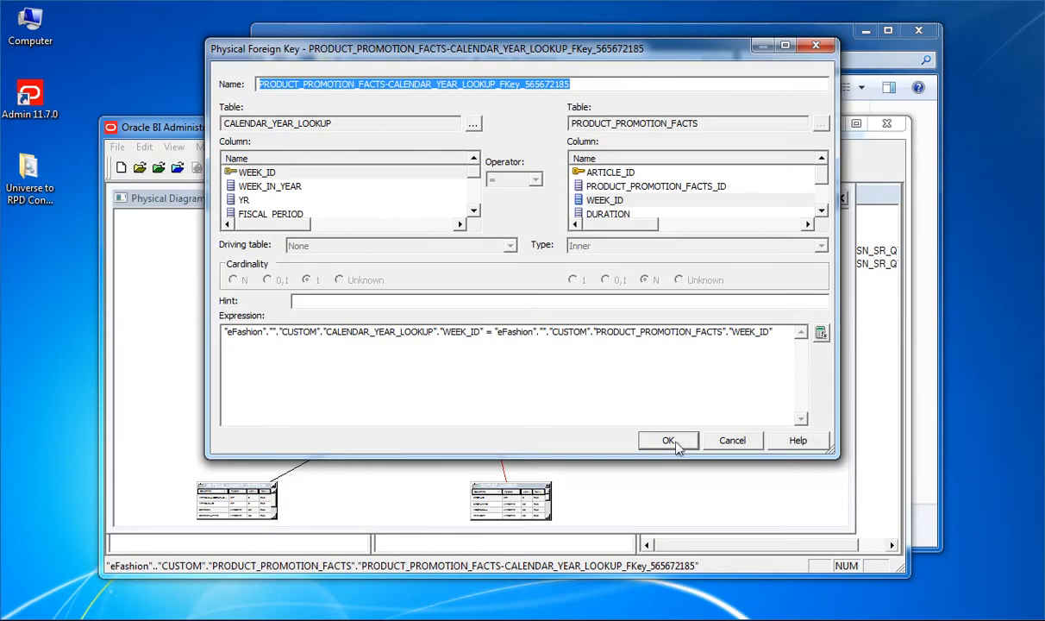
left_click(667, 440)
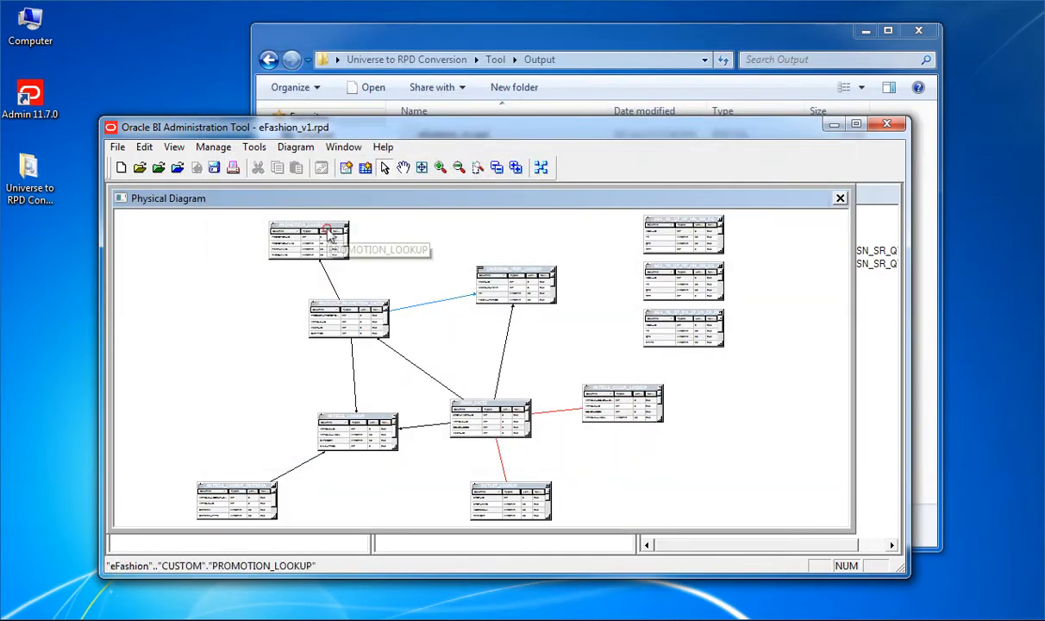
Step: Review PROMOTION_LOOKUP's columns and Key_PROMOTION_ID key, then close the physical diagram
double_click(309, 237)
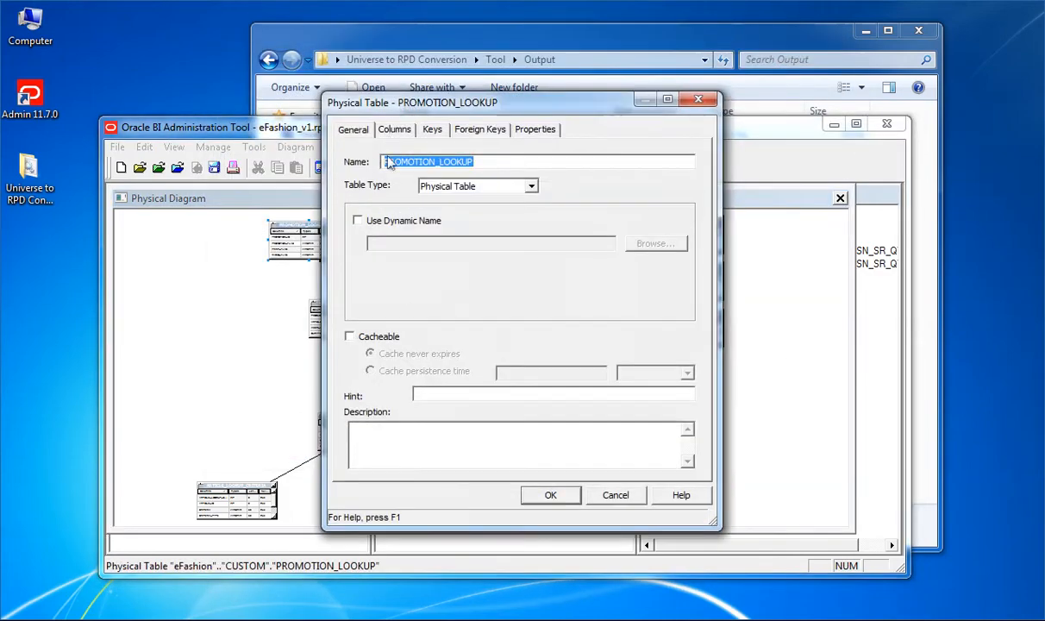
left_click(393, 126)
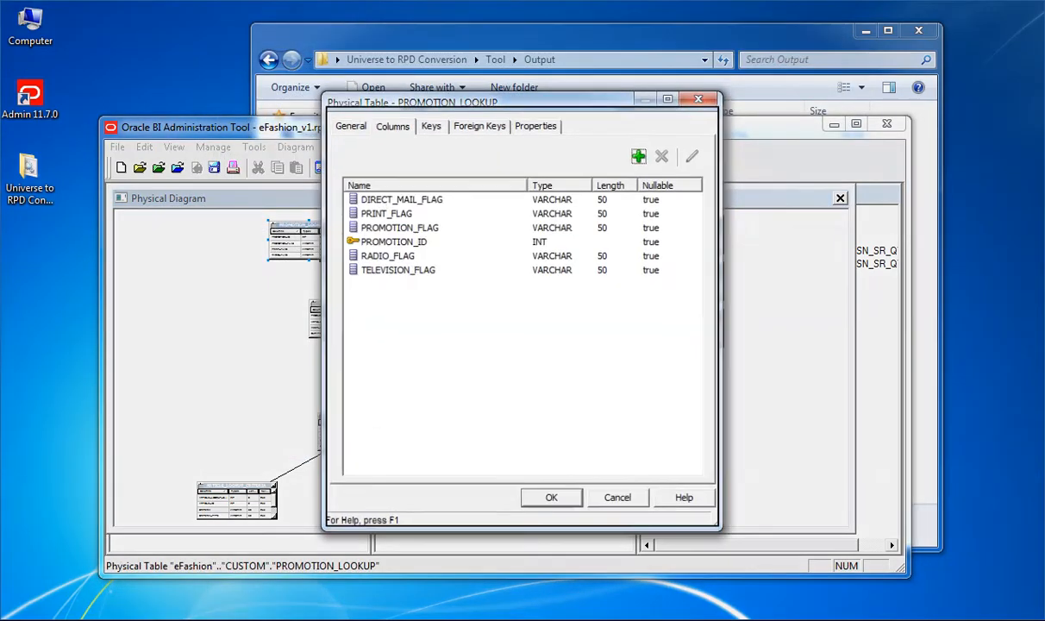
left_click(431, 128)
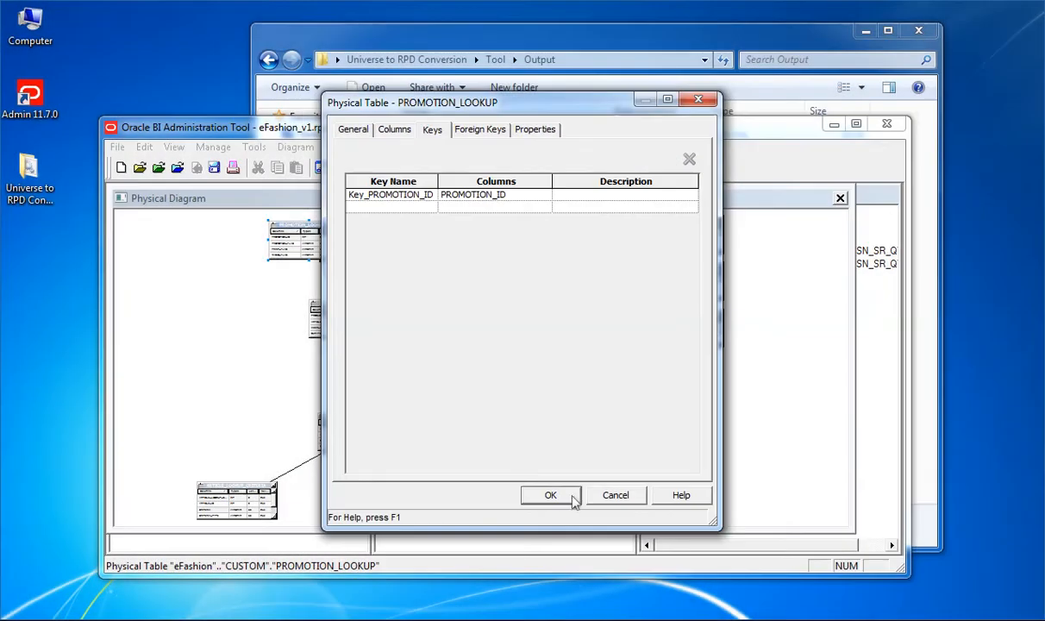
left_click(550, 493)
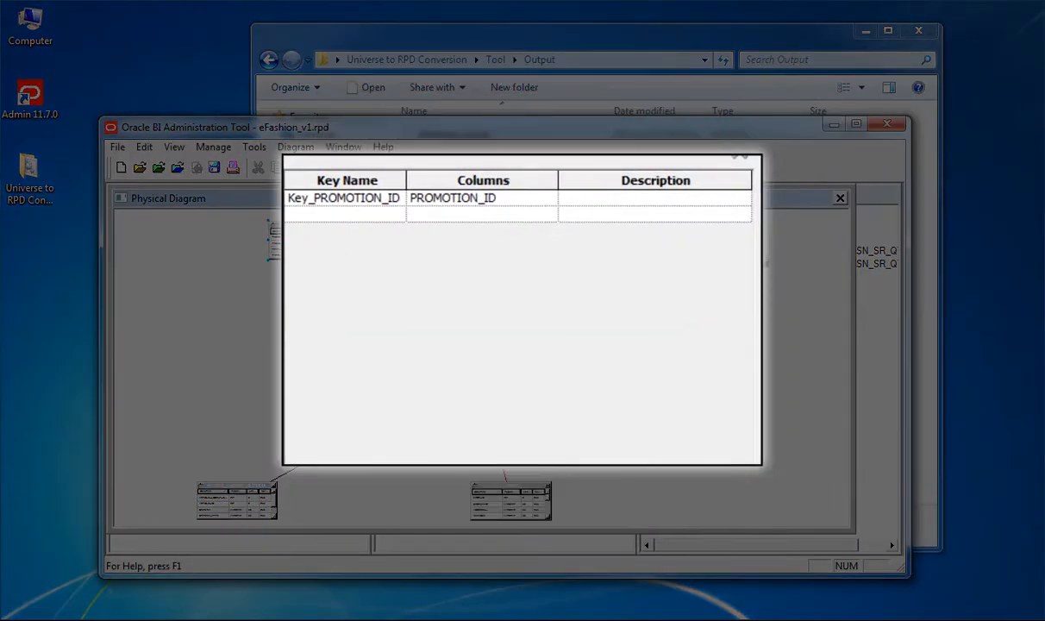
left_click(839, 197)
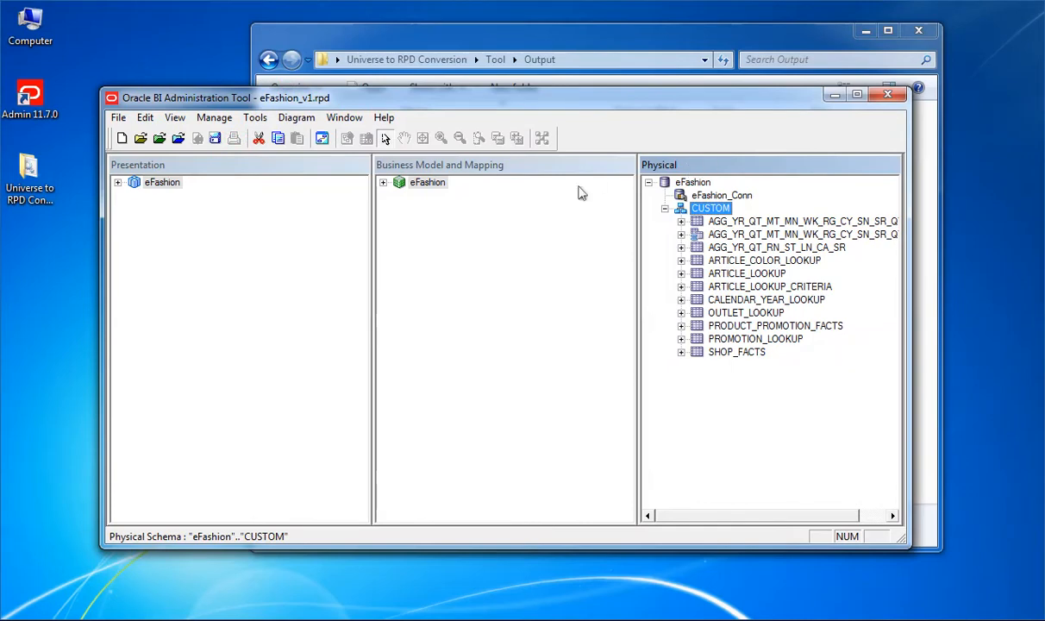
Step: Examine the PRODUCTS hierarchy levels from PRODUCTS_root through CATEGORY in the eFashion business model
left_click(383, 183)
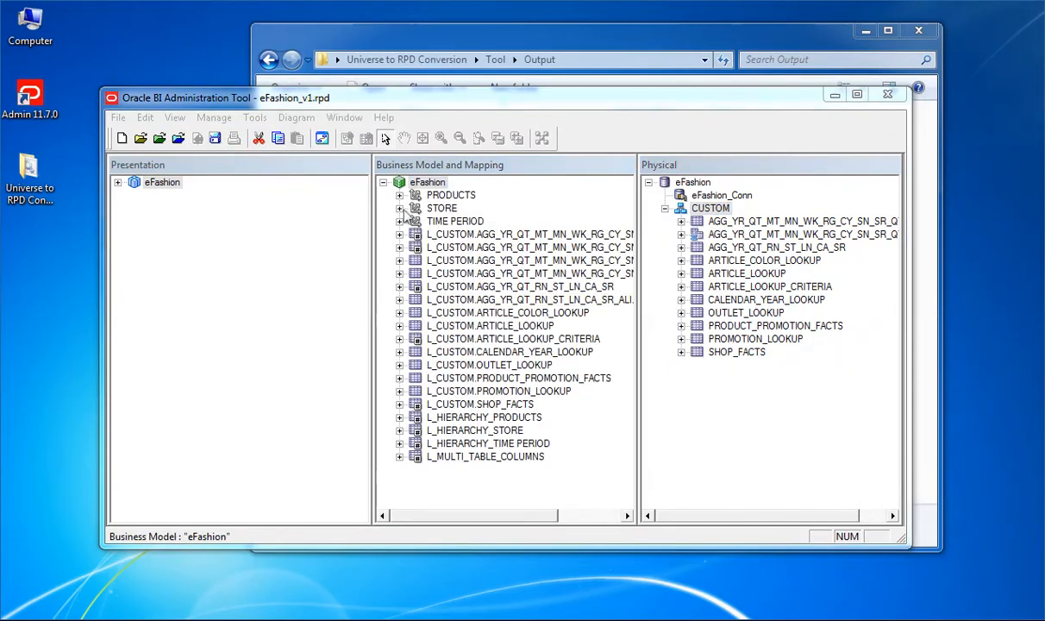
left_click(400, 195)
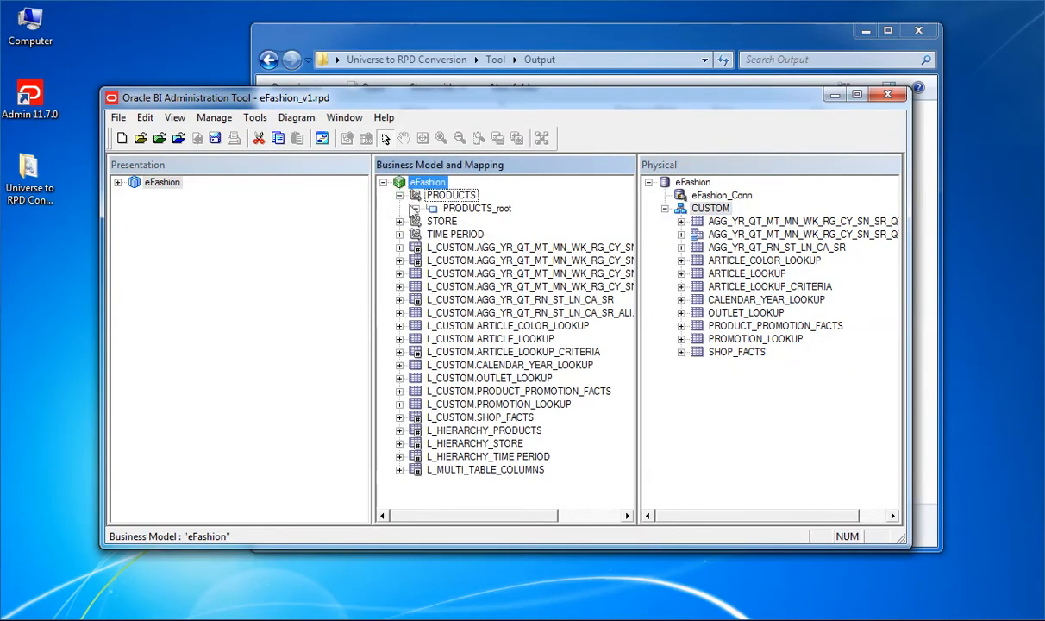
left_click(431, 207)
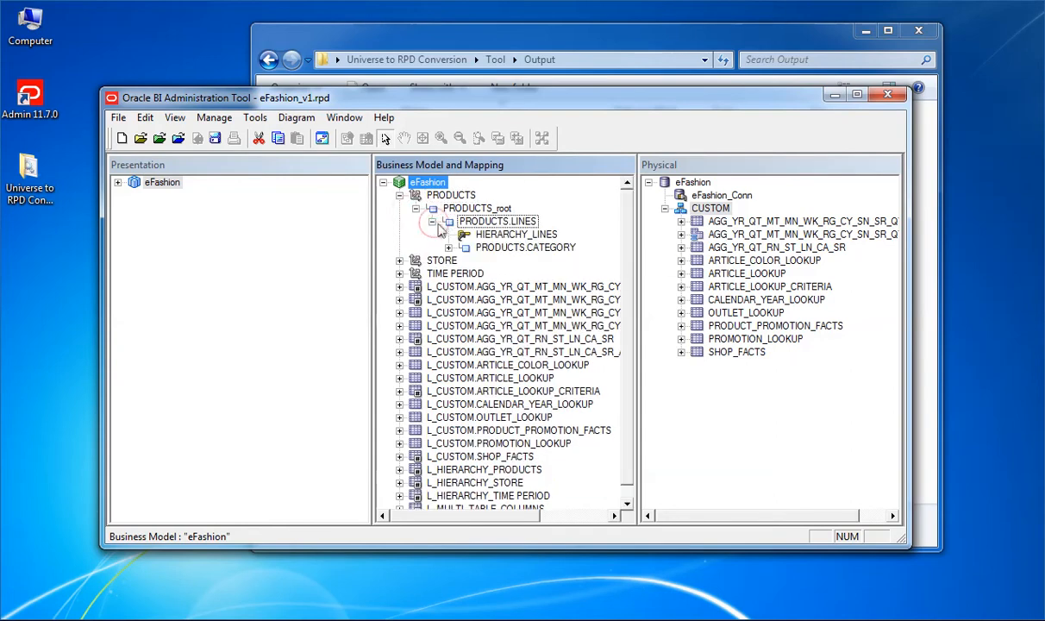
left_click(448, 248)
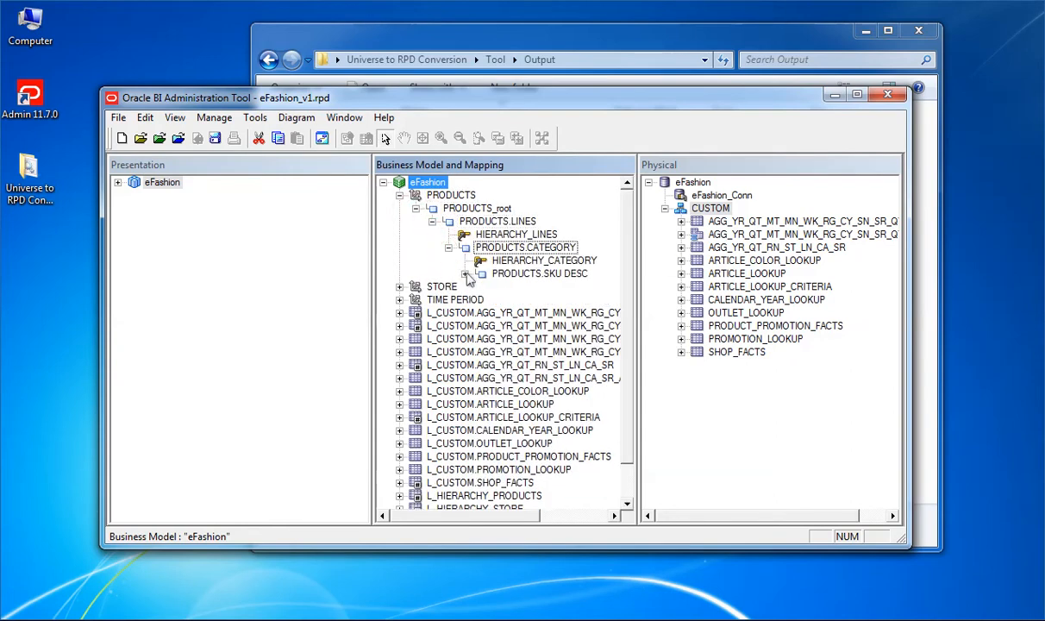
left_click(465, 273)
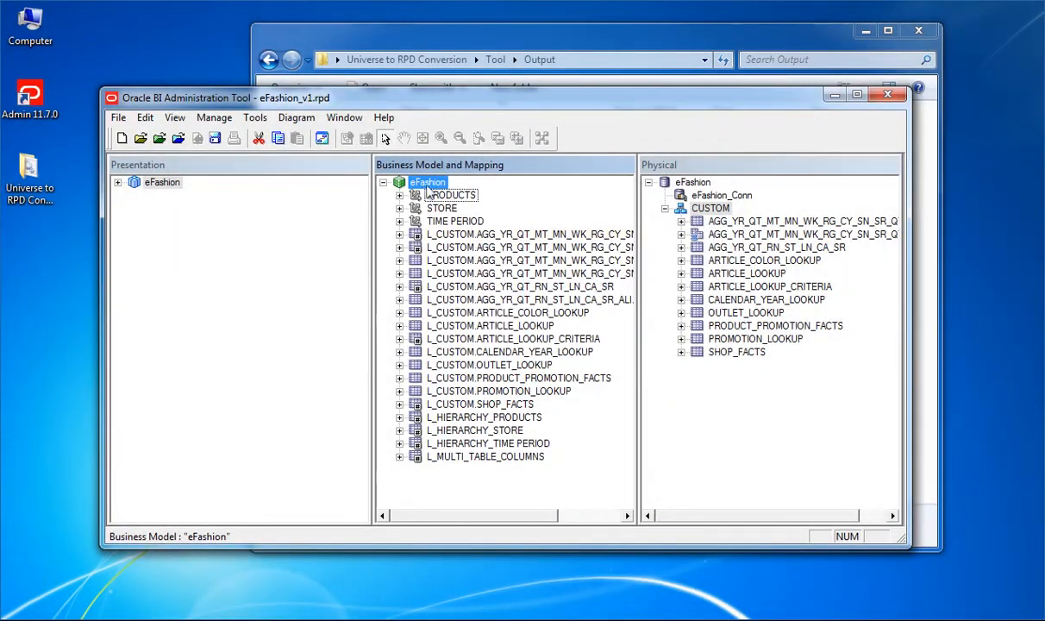
Step: Review the SHOP_FACTS–CALENDAR_YEAR_LOOKUP logical join in the eFashion business model diagram and close its details
right_click(427, 183)
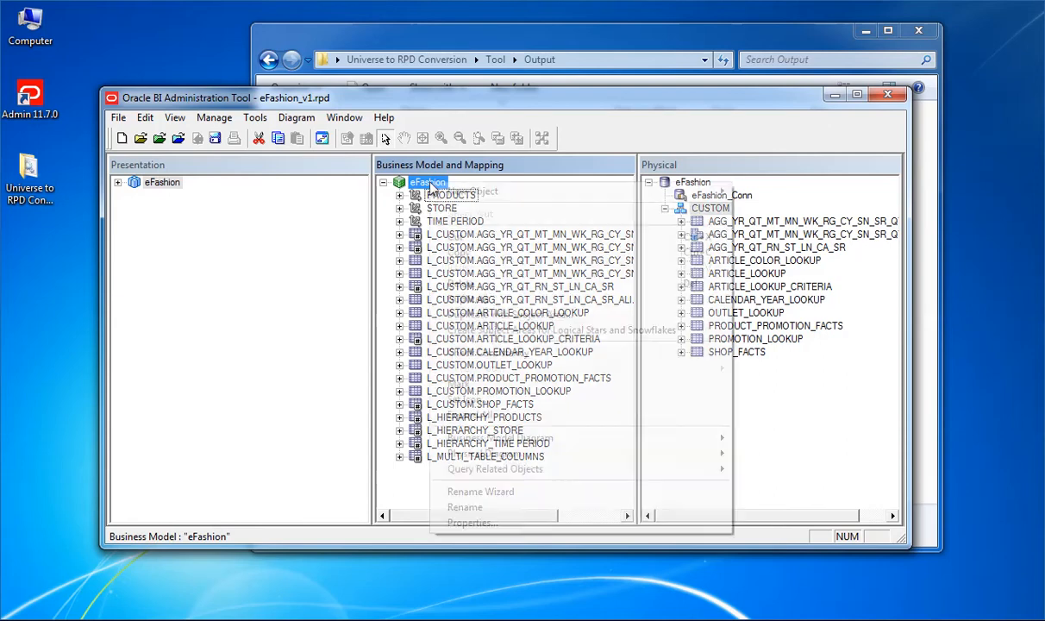
mouse_move(485, 451)
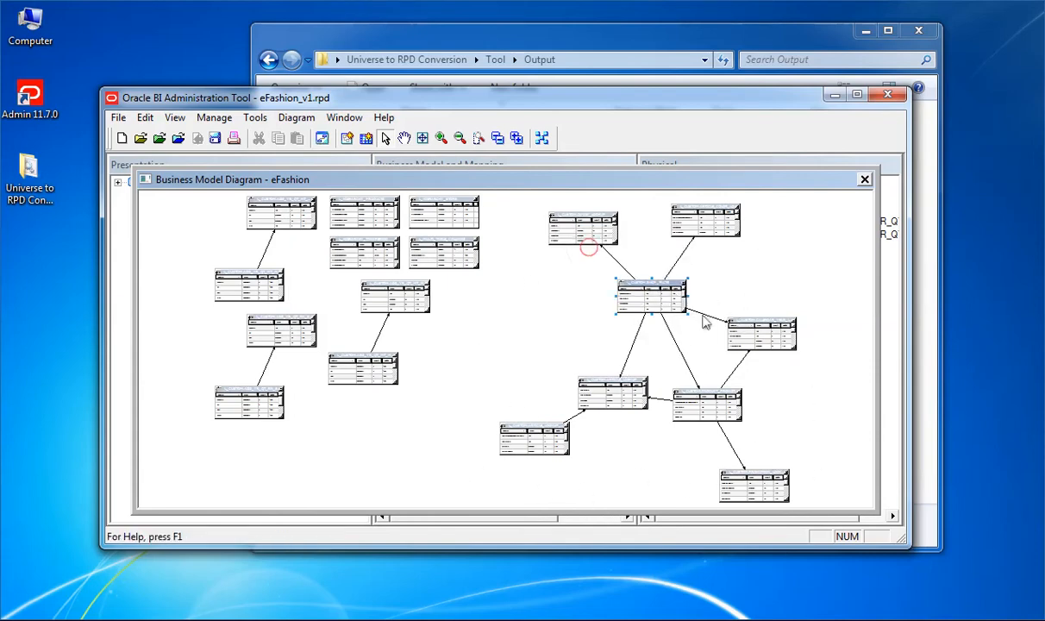
left_click_drag(762, 331, 790, 341)
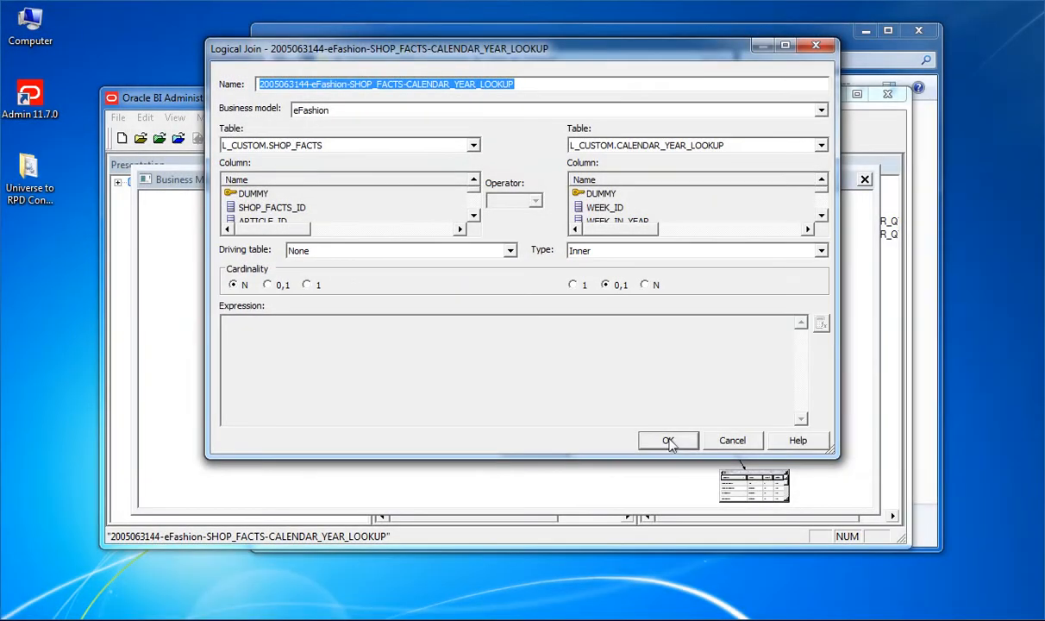
left_click(668, 442)
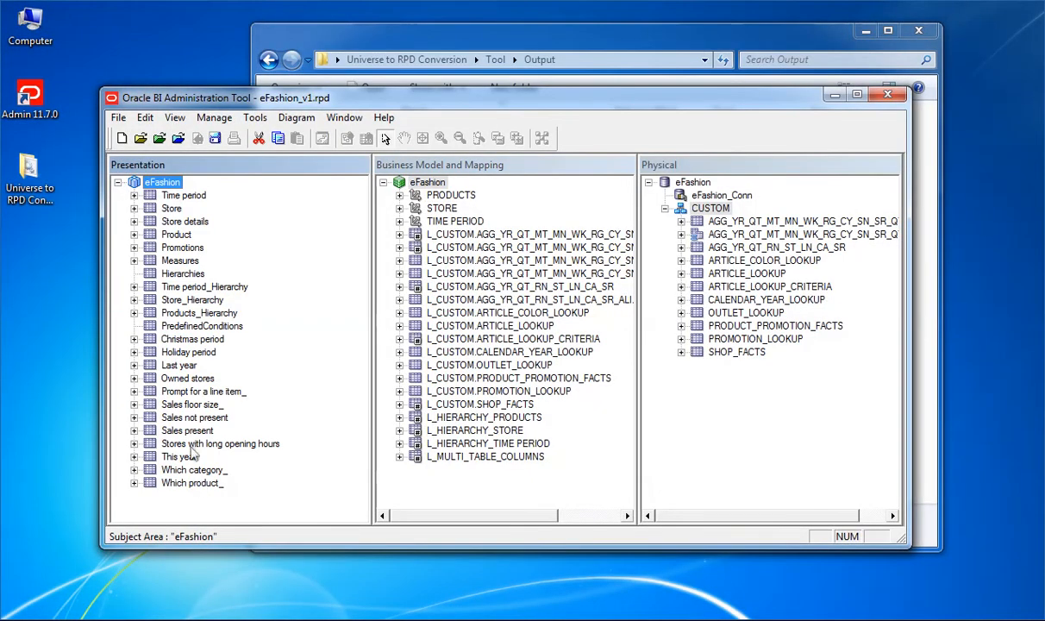
left_click(135, 195)
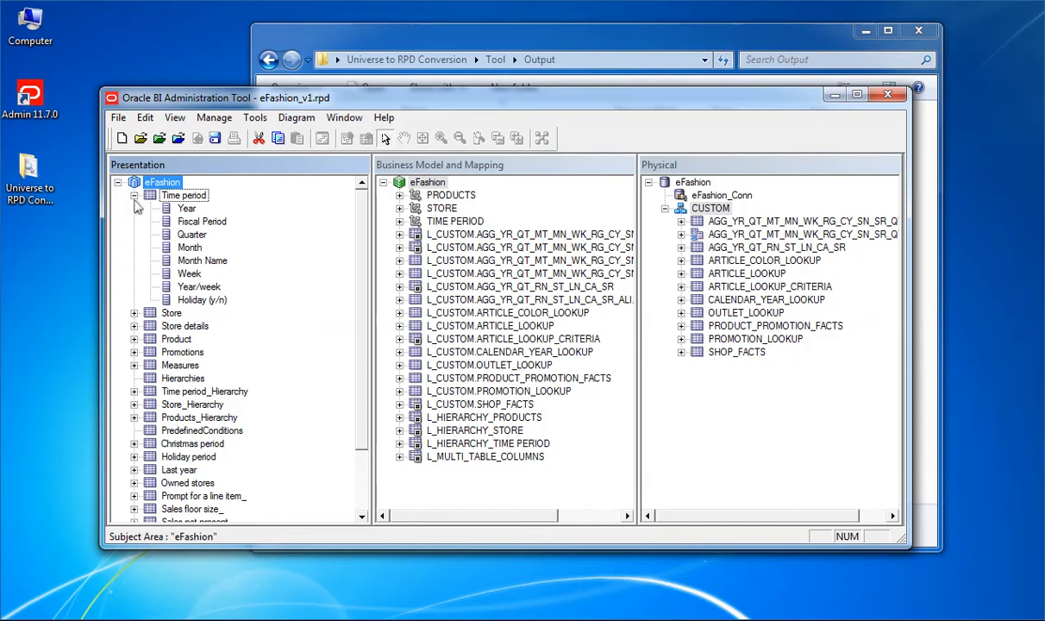
left_click(136, 313)
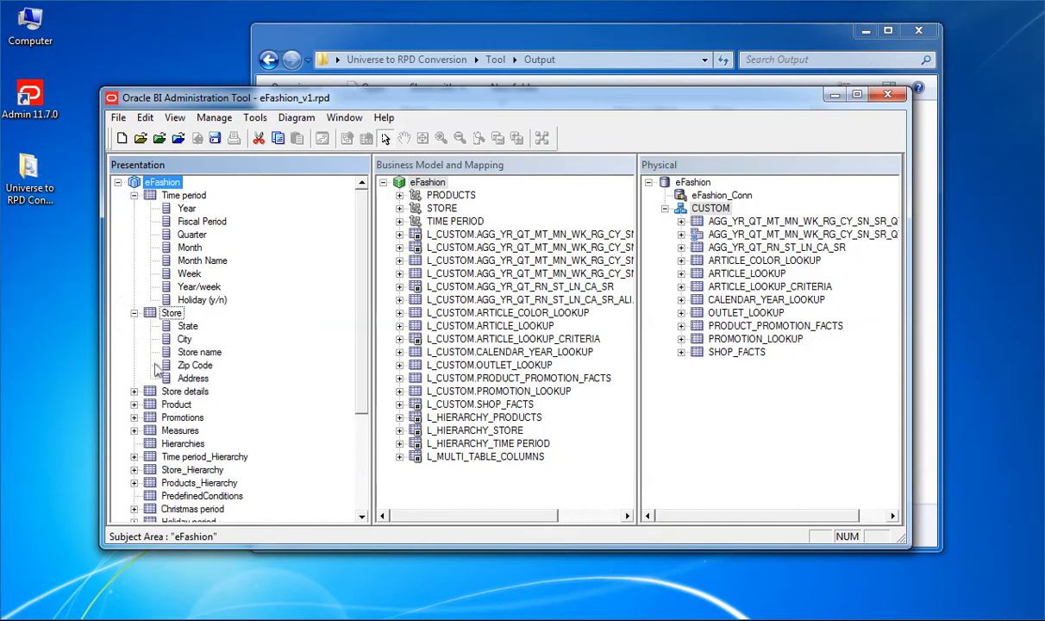
left_click(134, 390)
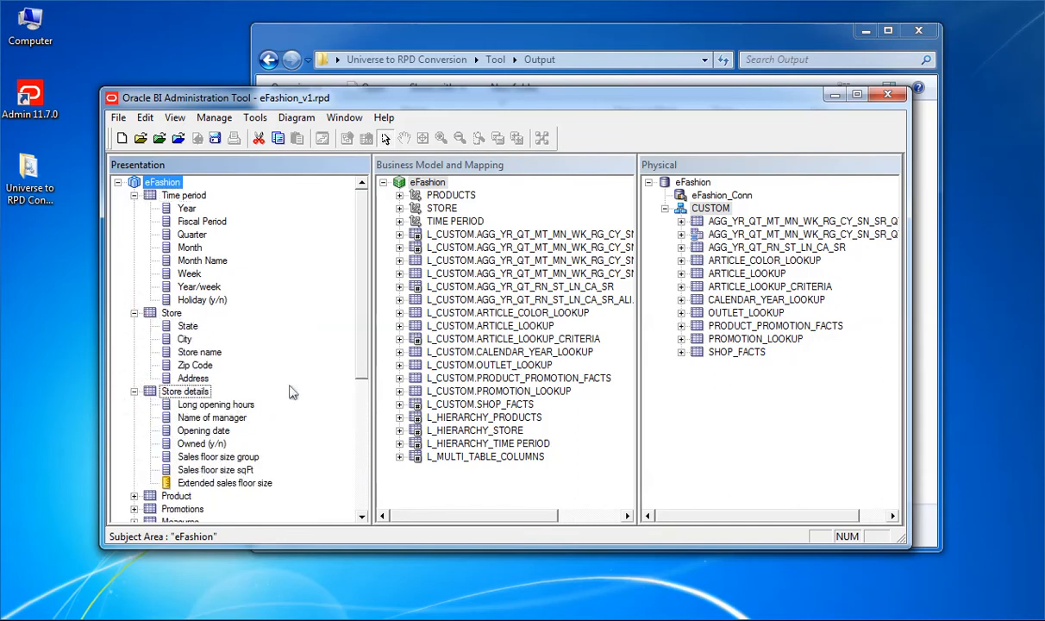
scroll("down", 3)
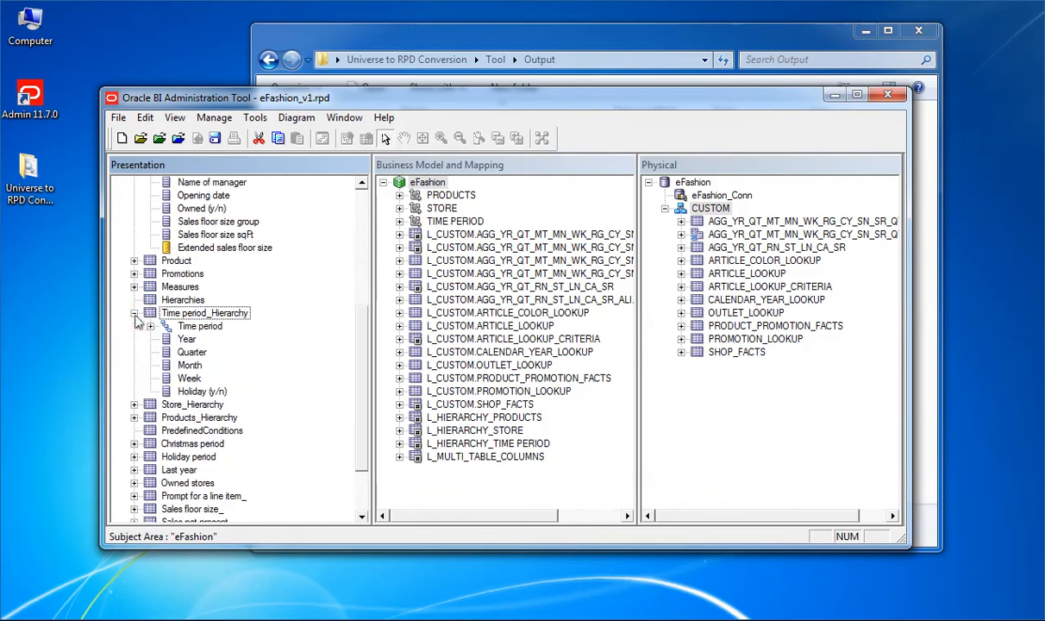
left_click(151, 325)
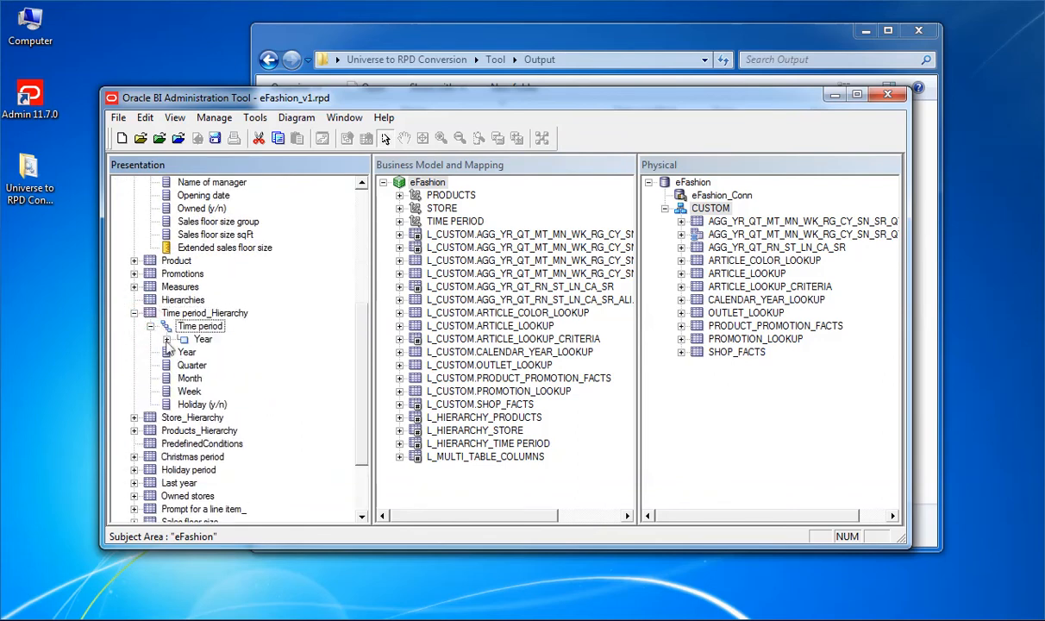
left_click(183, 338)
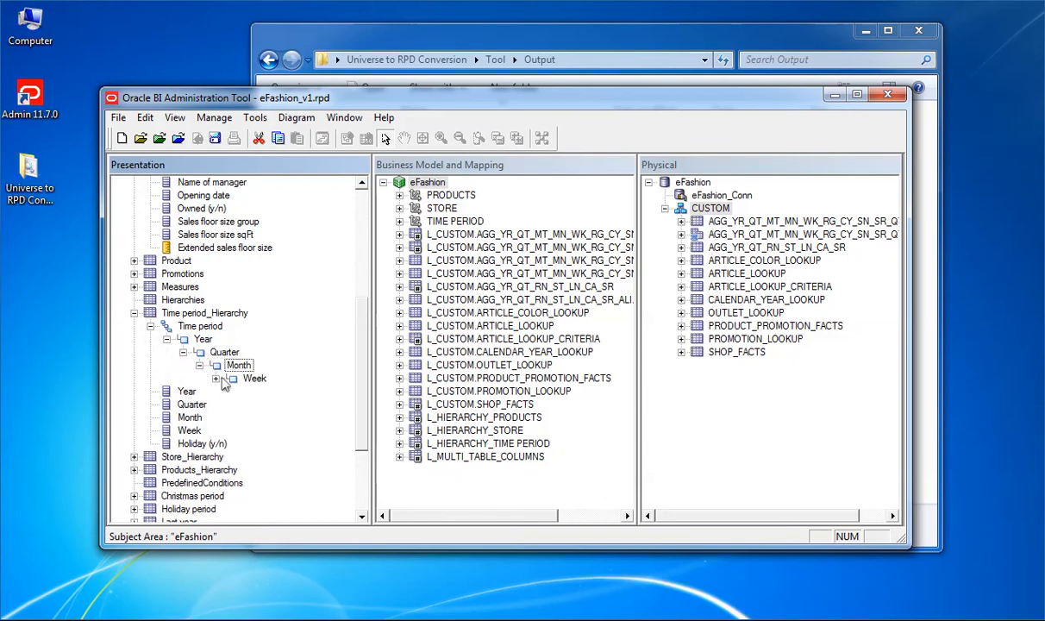
left_click(217, 380)
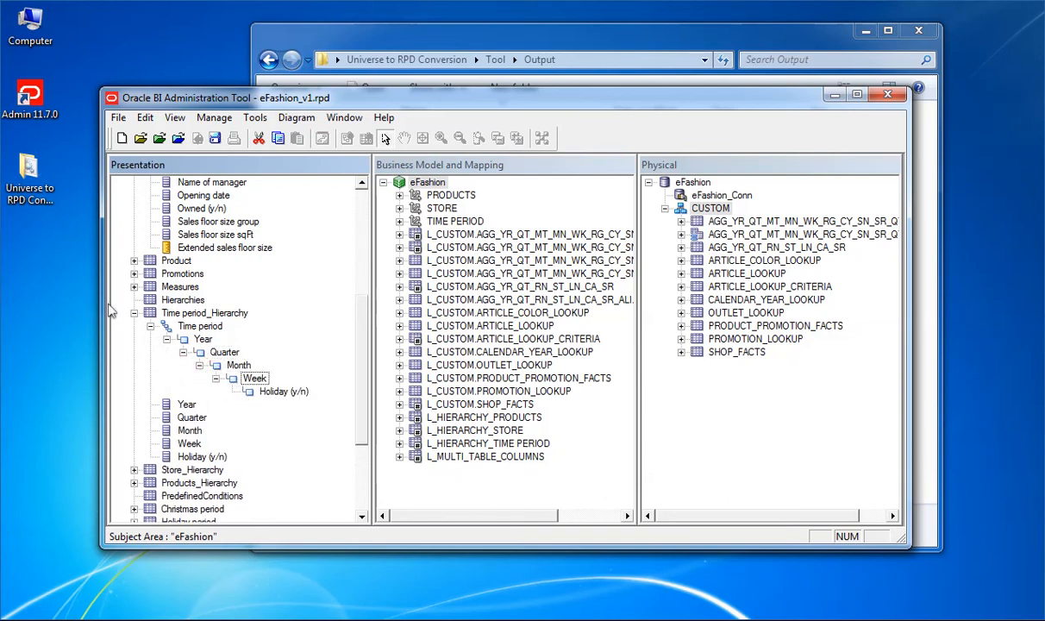
mouse_move(138, 322)
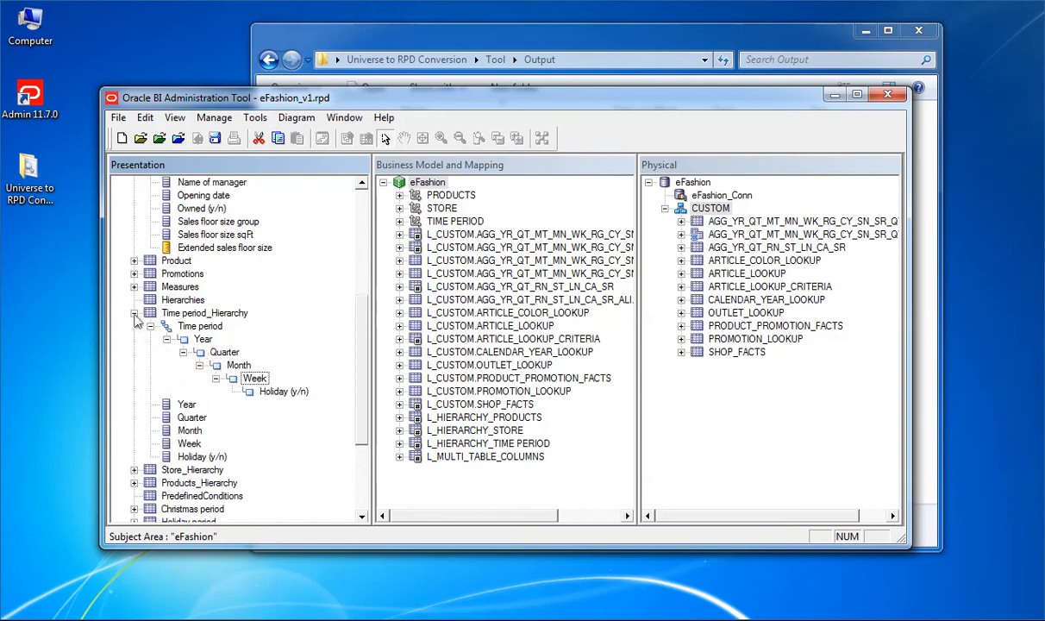
left_click(137, 312)
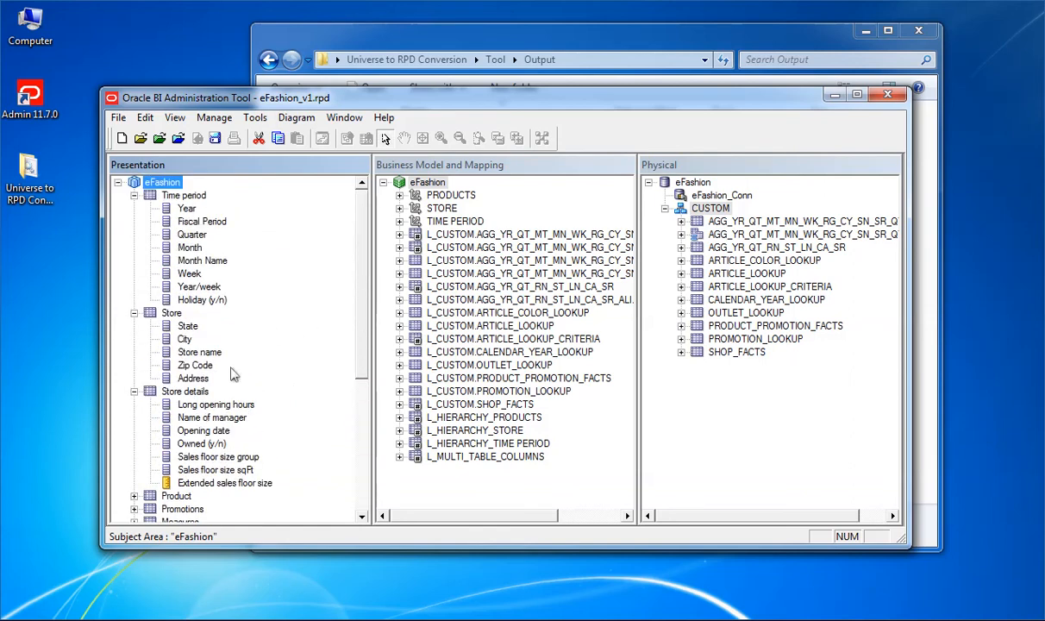
left_click(134, 314)
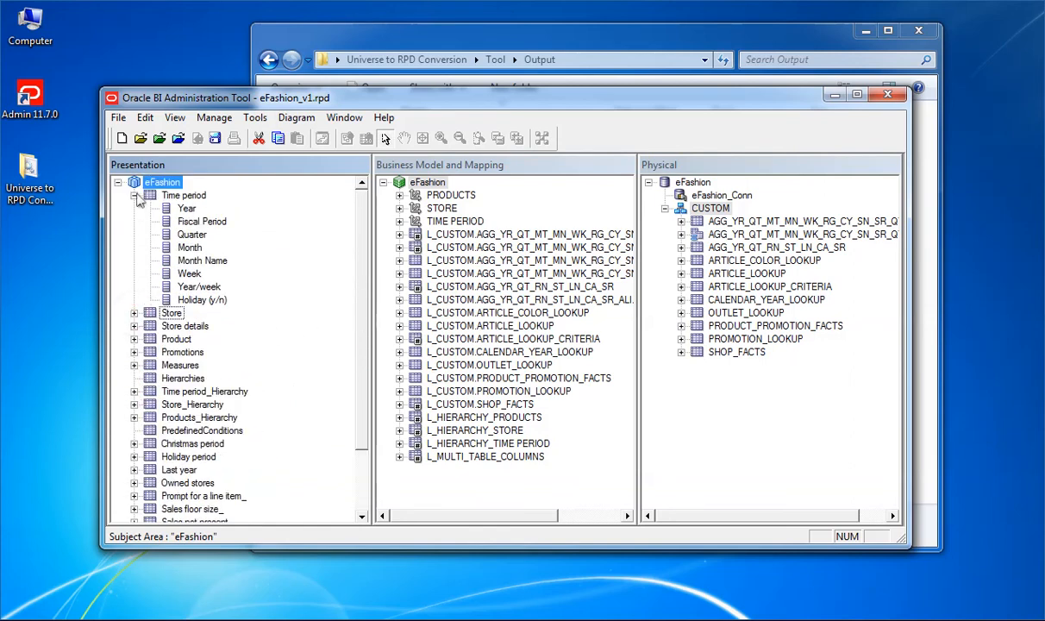
left_click(135, 195)
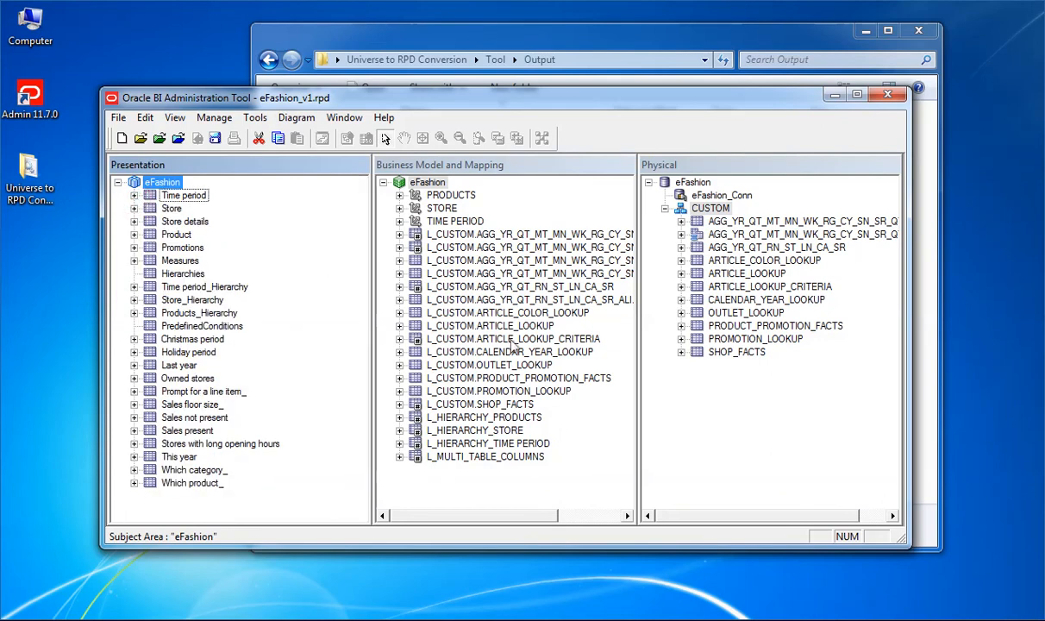